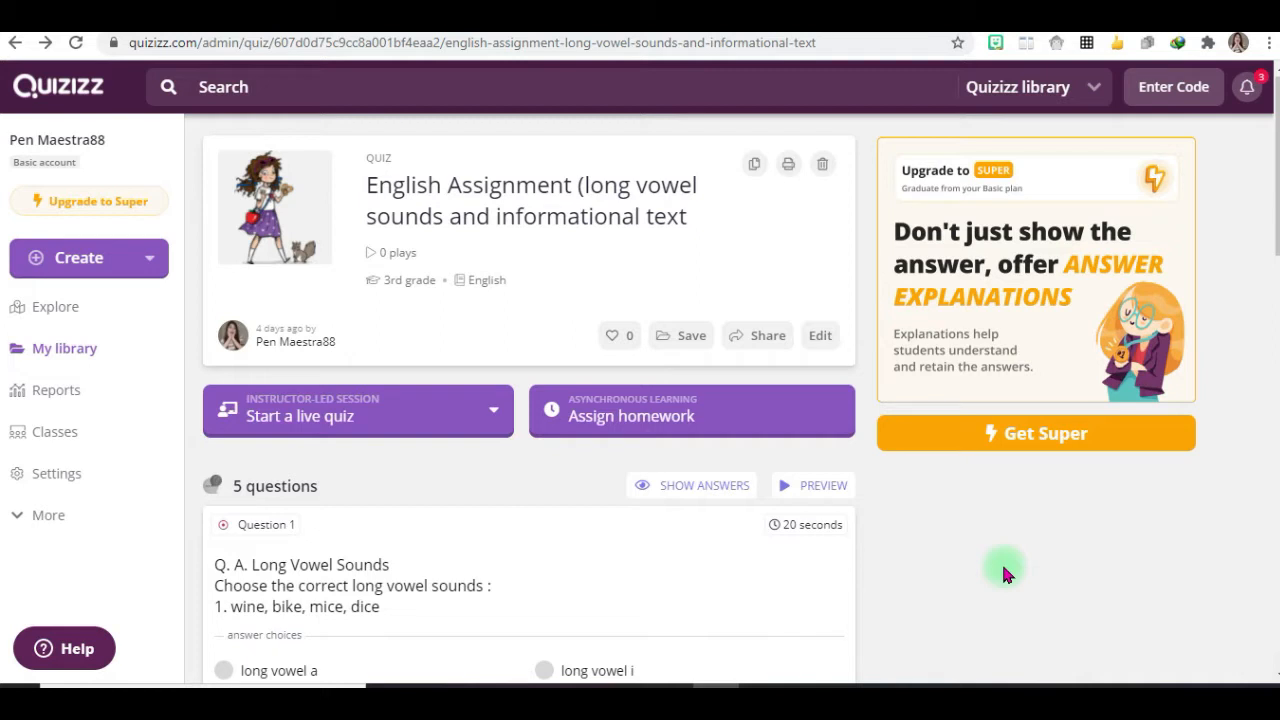
pyautogui.moveTo(844, 376)
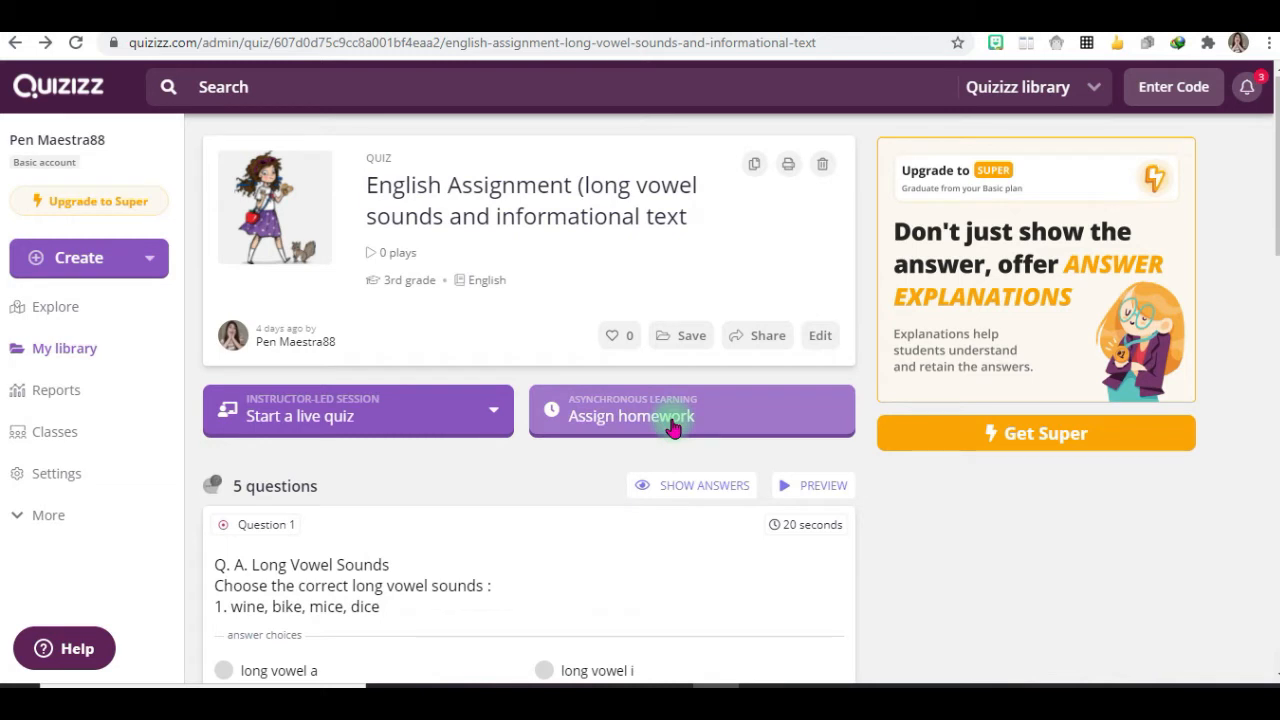
# Start assigning the long vowel sounds English quiz as homework.
pyautogui.click(692, 410)
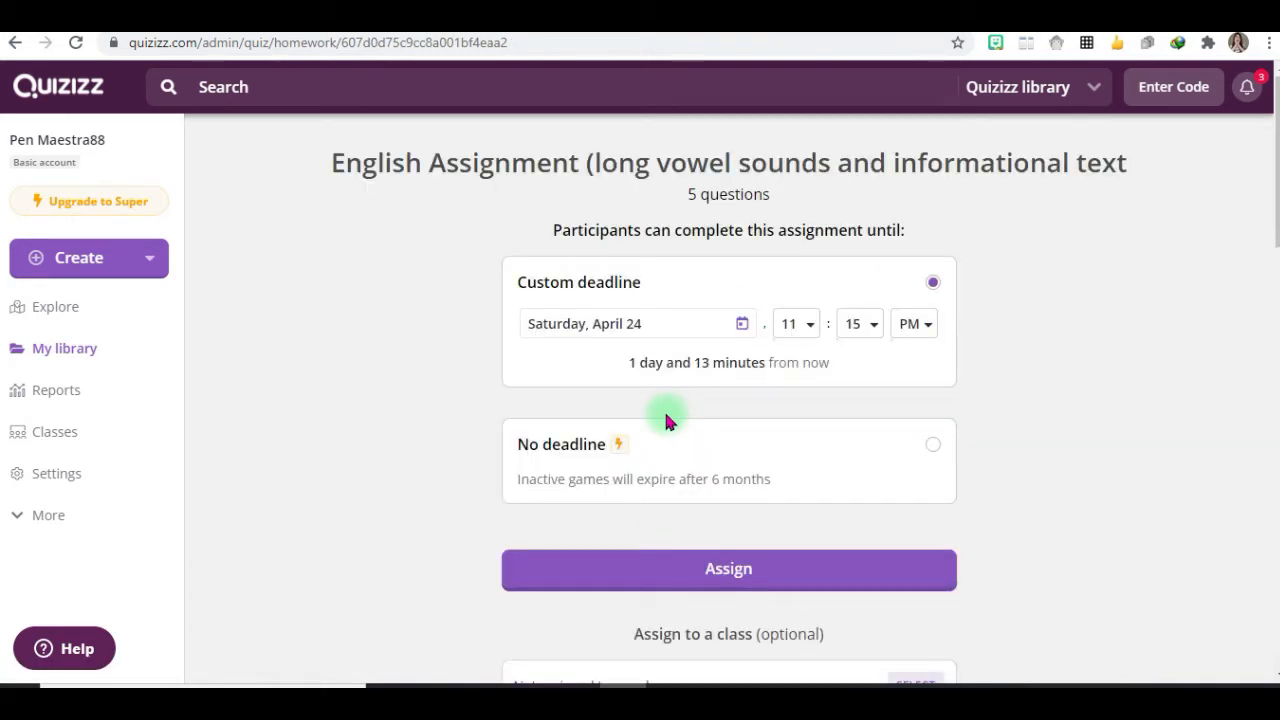
pyautogui.moveTo(724, 352)
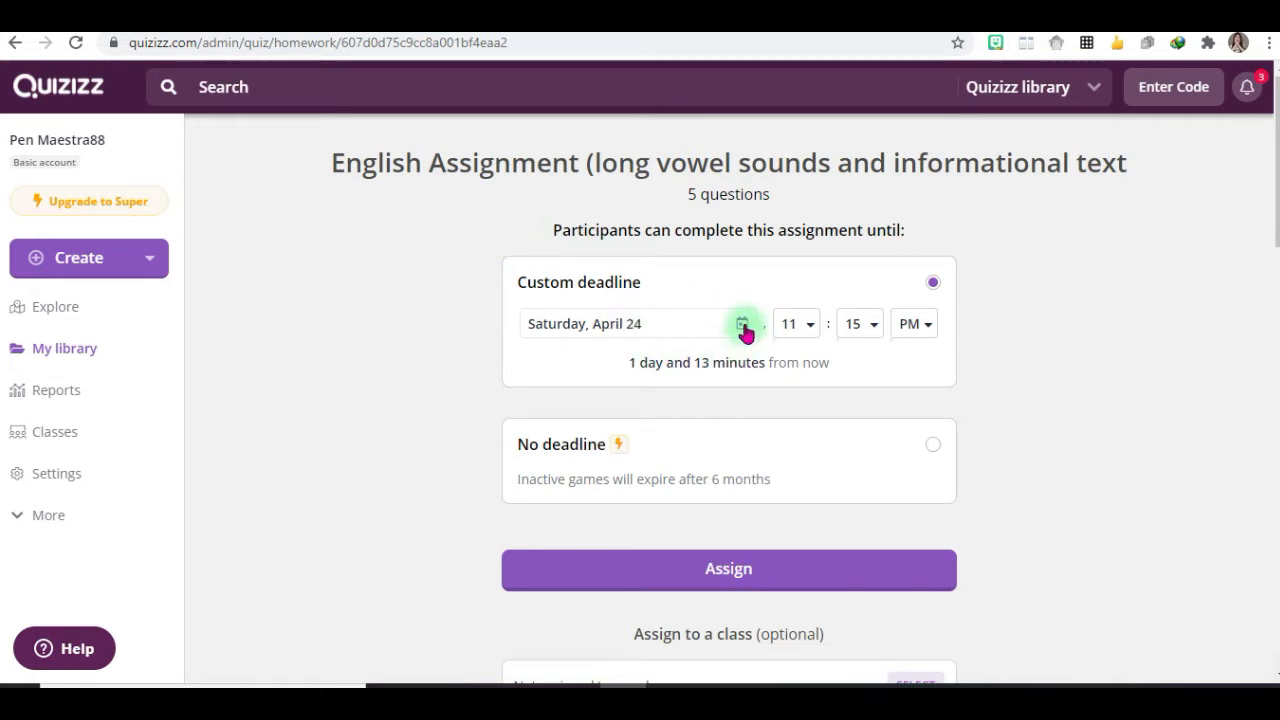
# Set the deadline date to May 1 with hour 09 and minutes 45 (9:45 PM).
pyautogui.click(744, 324)
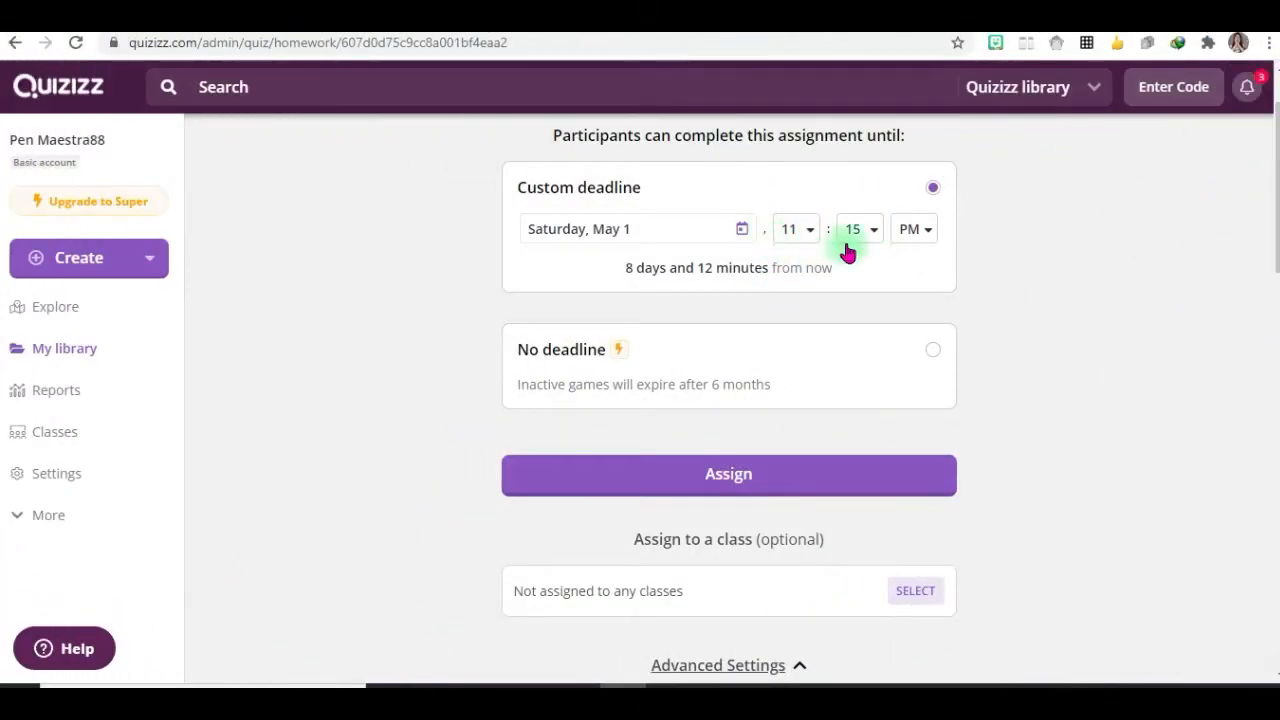
pyautogui.click(796, 228)
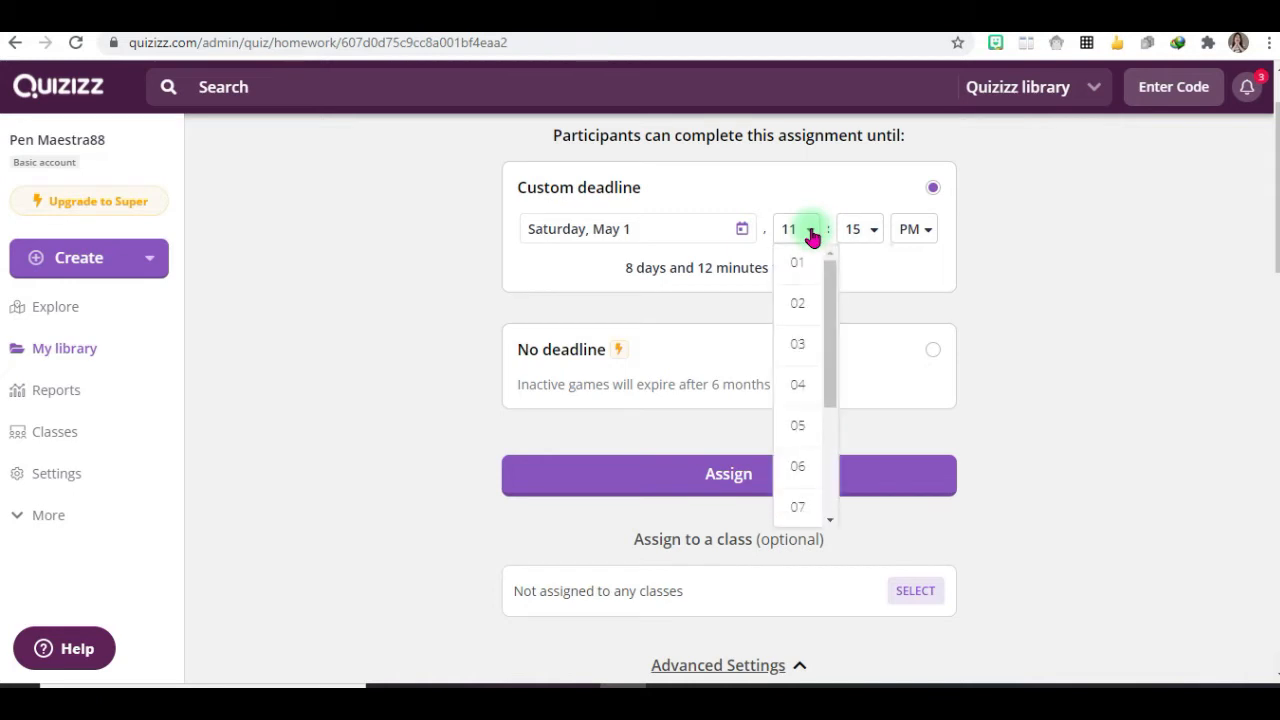
pyautogui.scroll(-3)
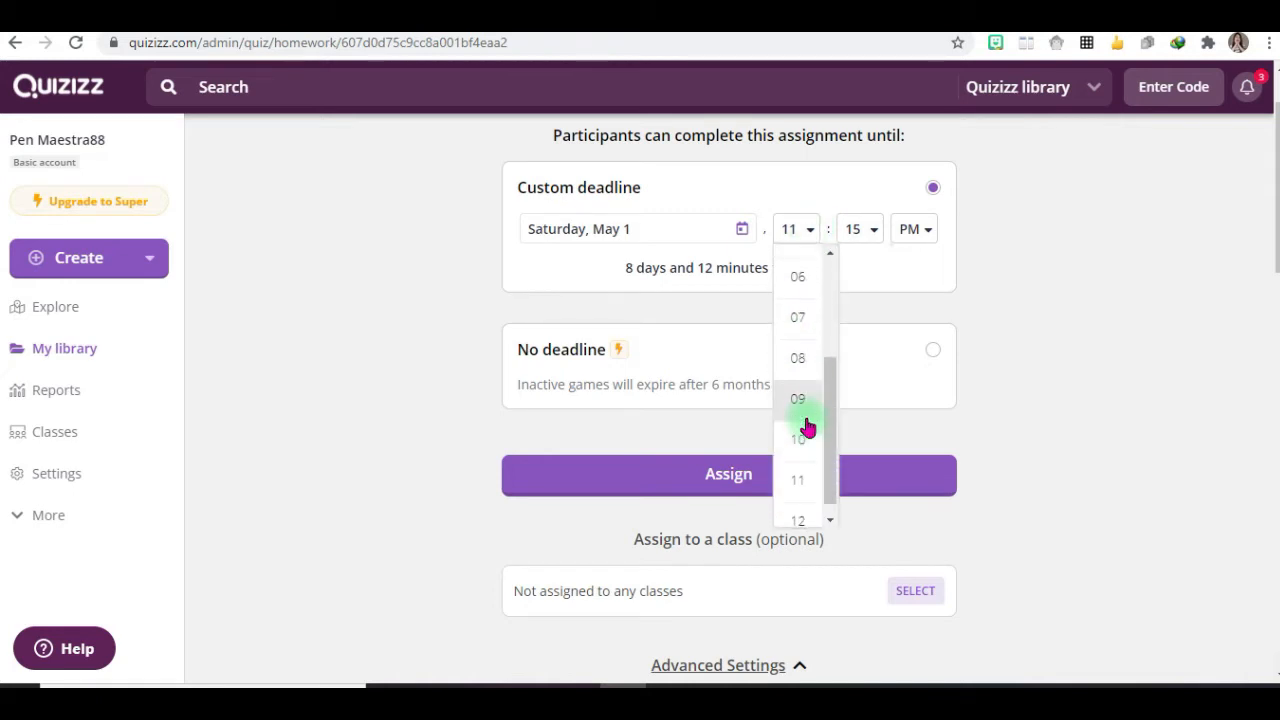
pyautogui.click(796, 400)
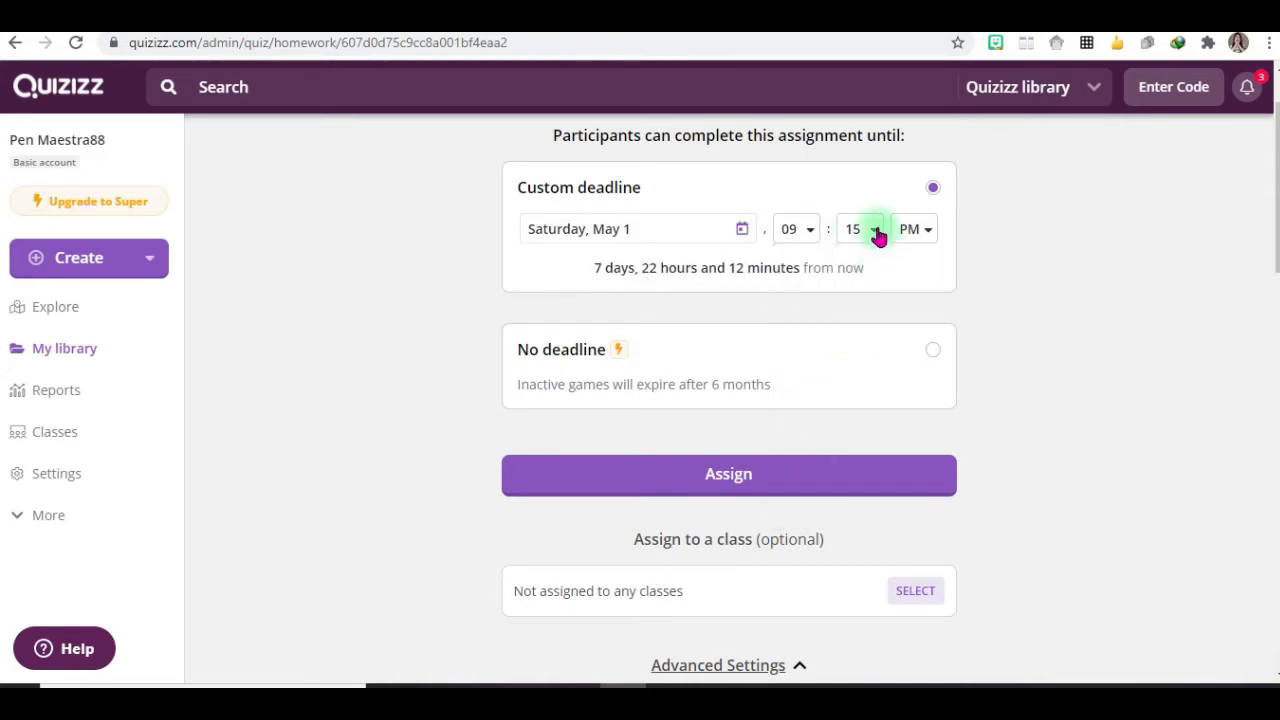
pyautogui.click(858, 228)
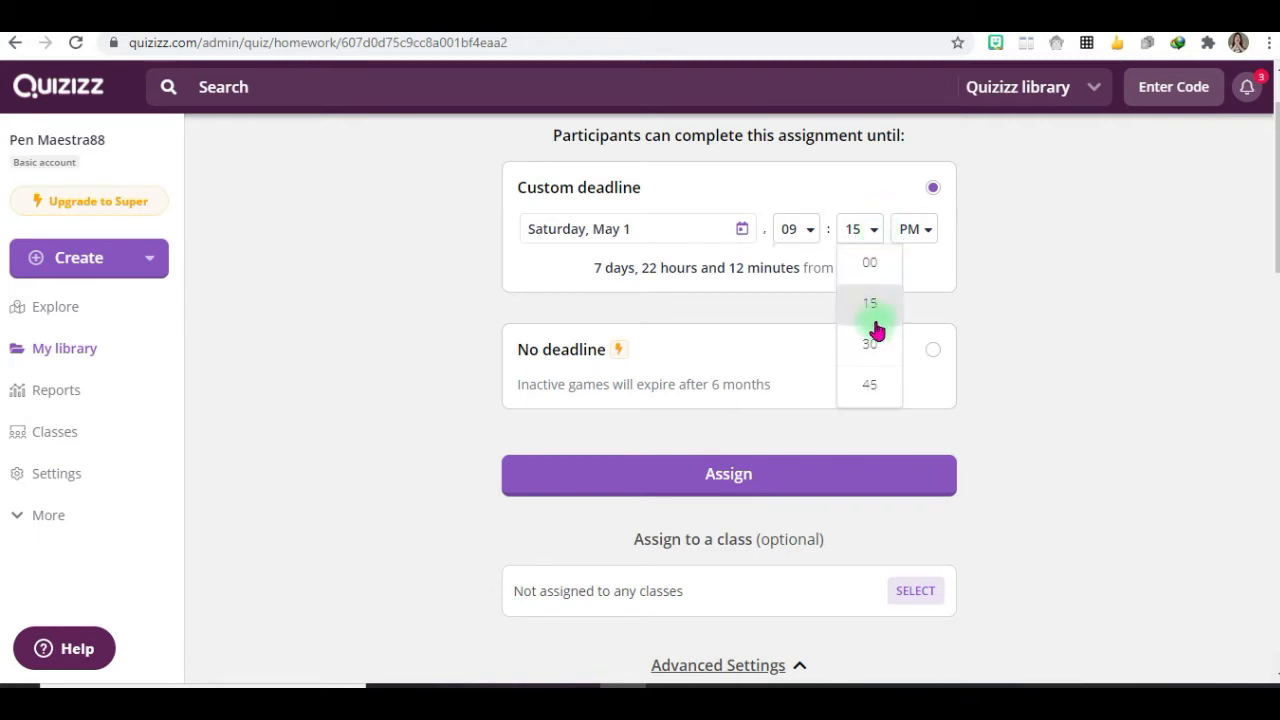
pyautogui.click(868, 384)
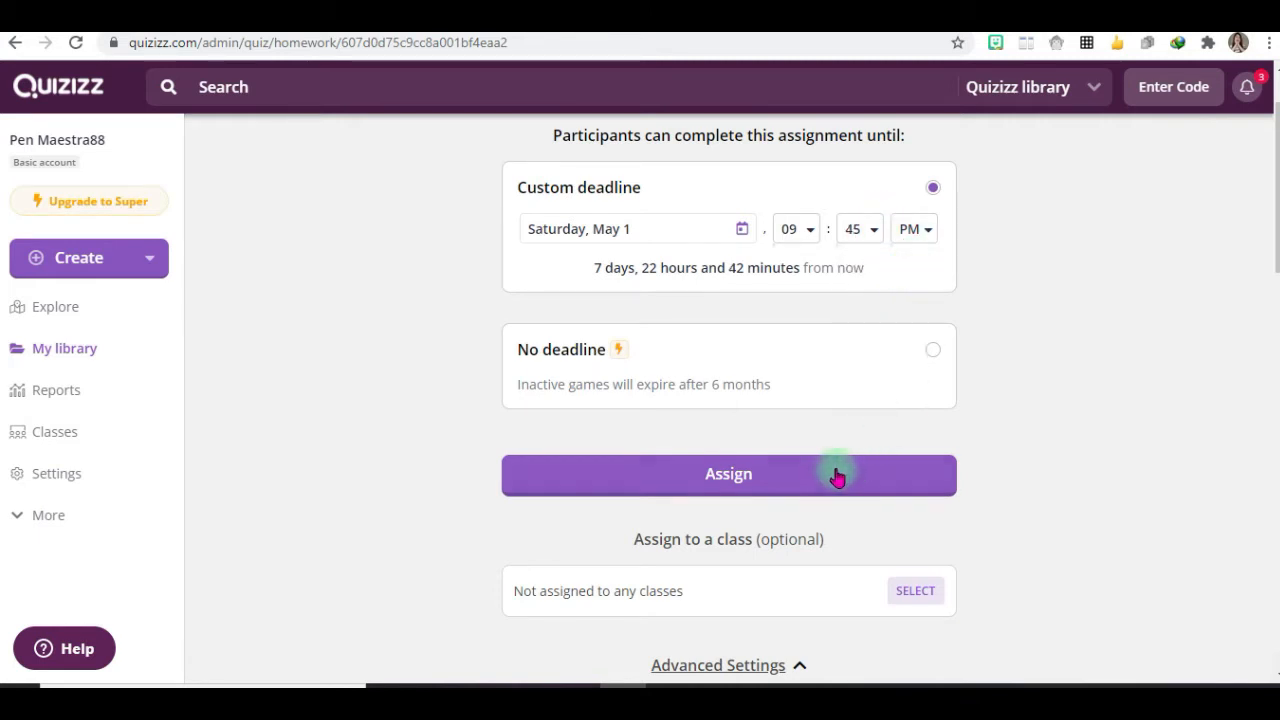
pyautogui.moveTo(672, 390)
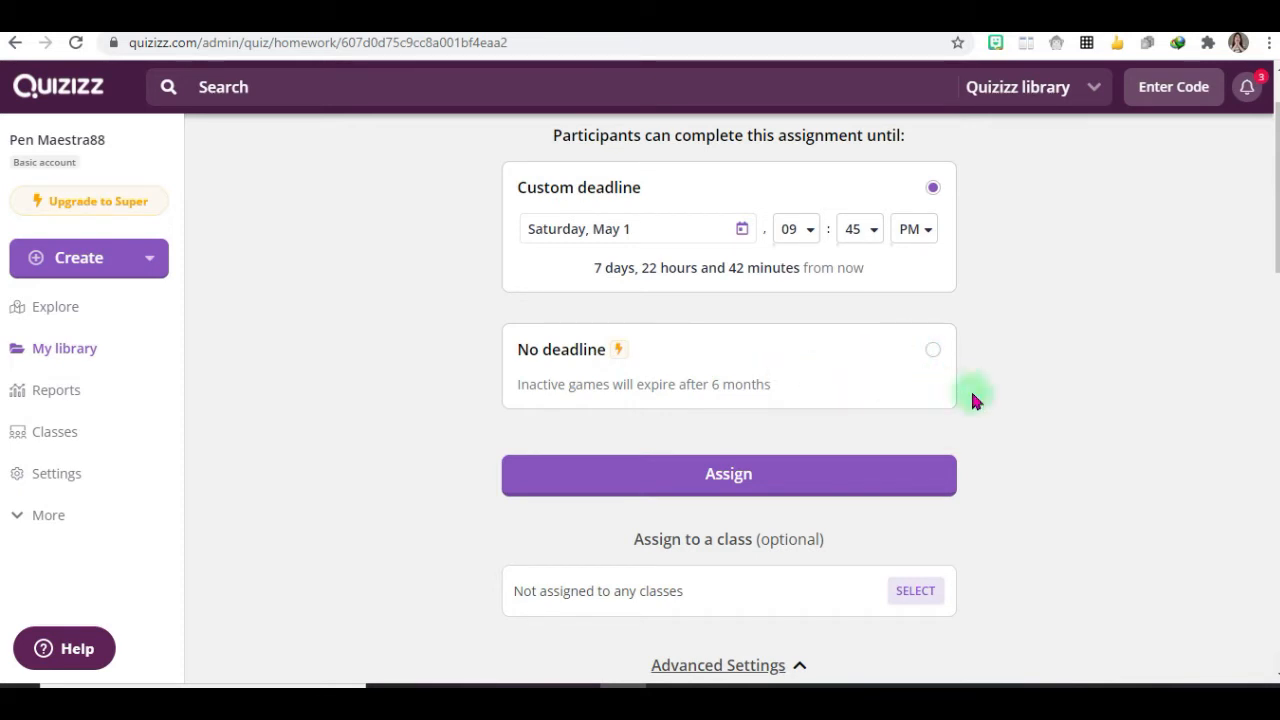
# In Advanced Settings, limit participants to one attempt.
pyautogui.scroll(-3)
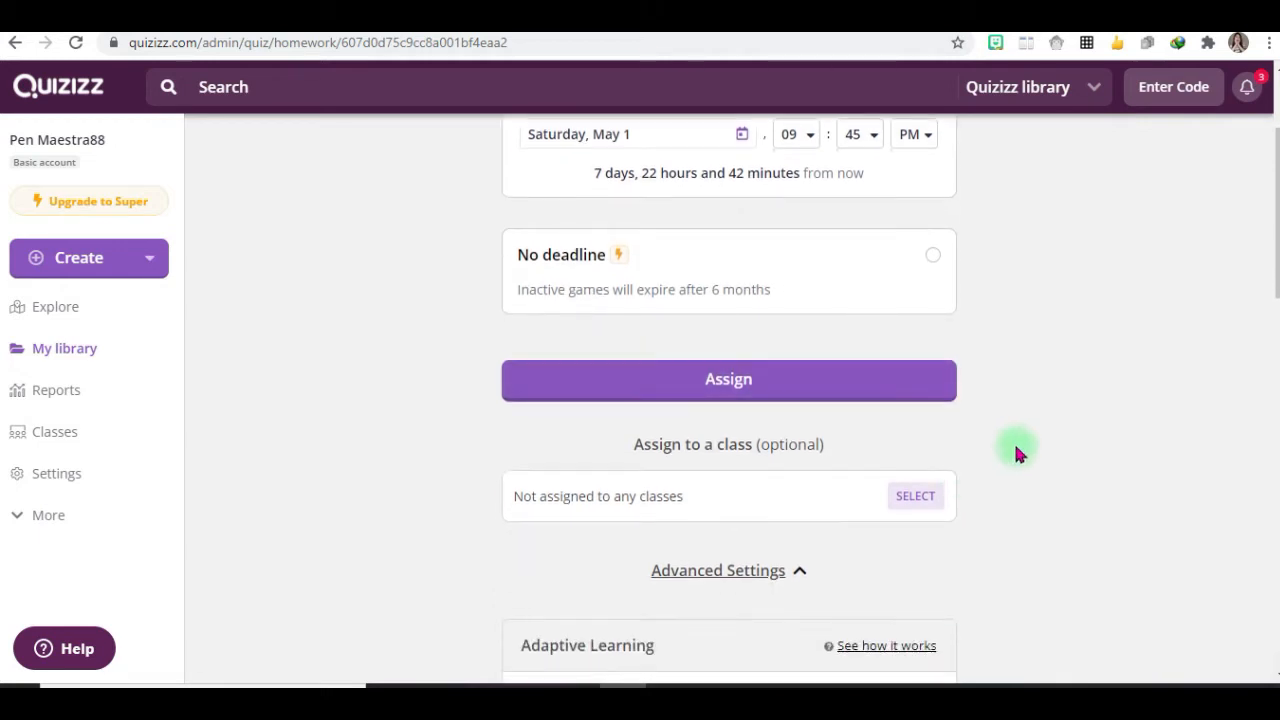
pyautogui.moveTo(724, 420)
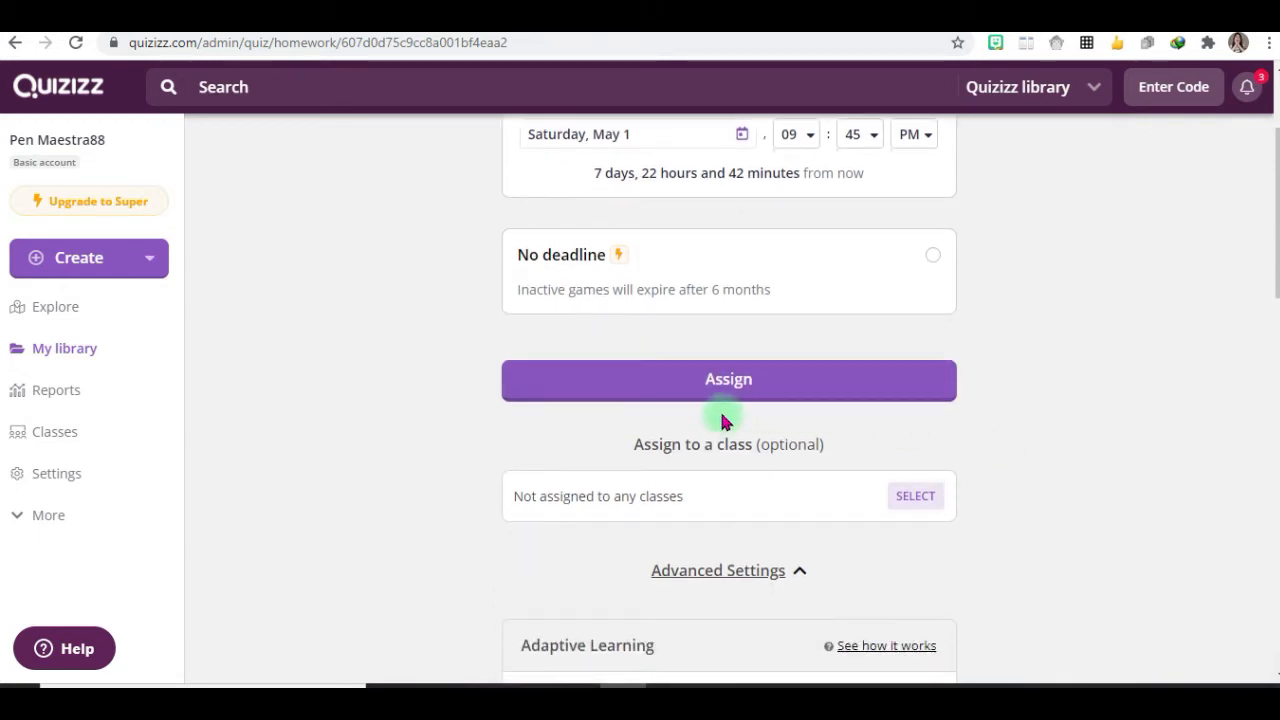
pyautogui.scroll(-3)
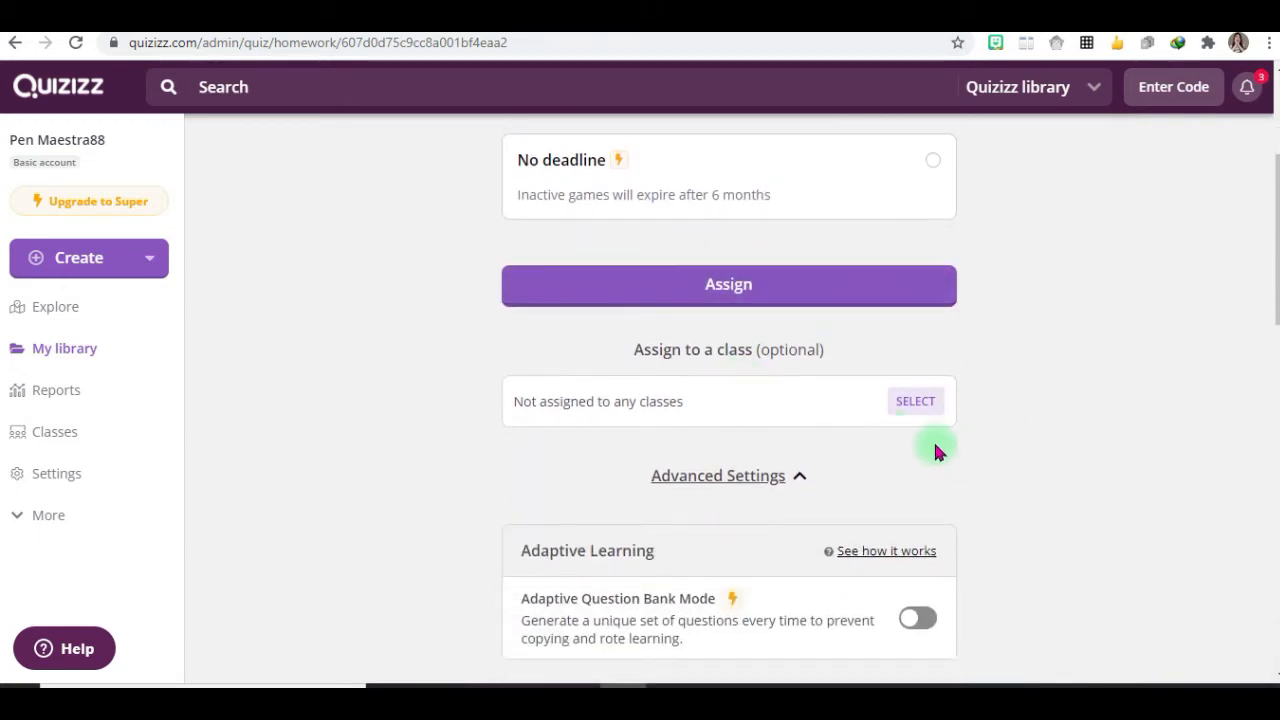
pyautogui.scroll(-3)
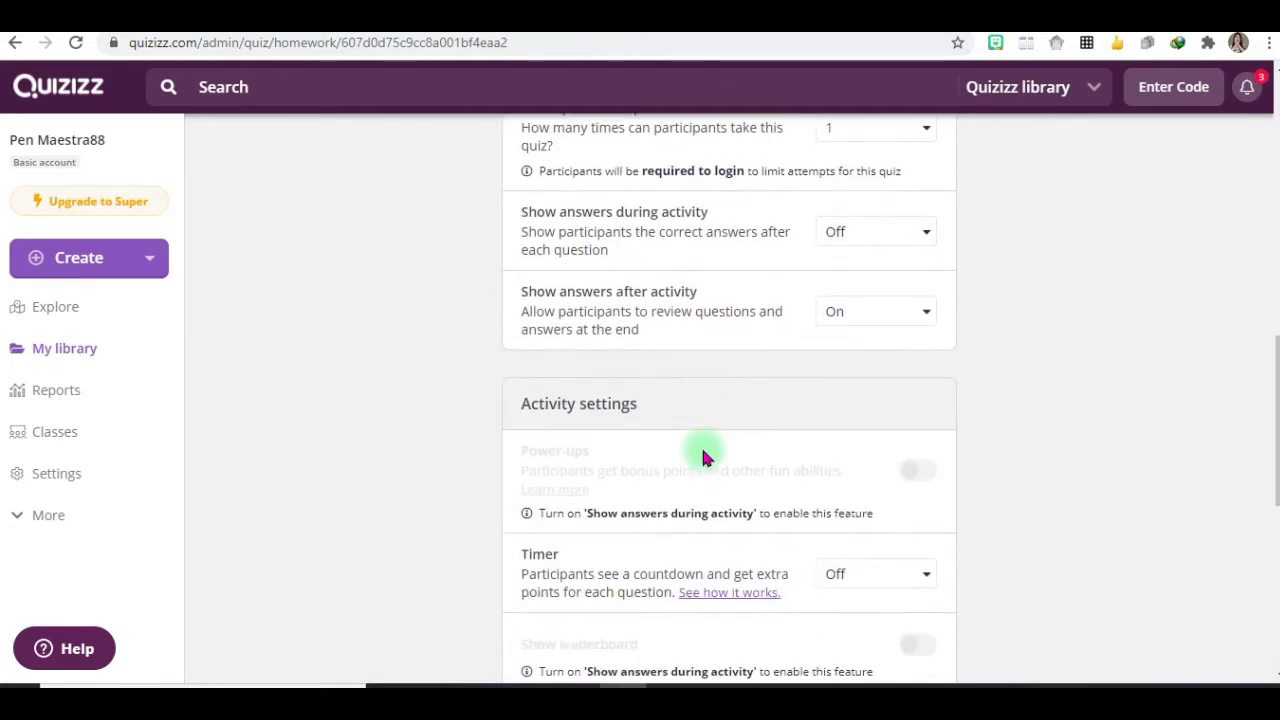
pyautogui.scroll(3)
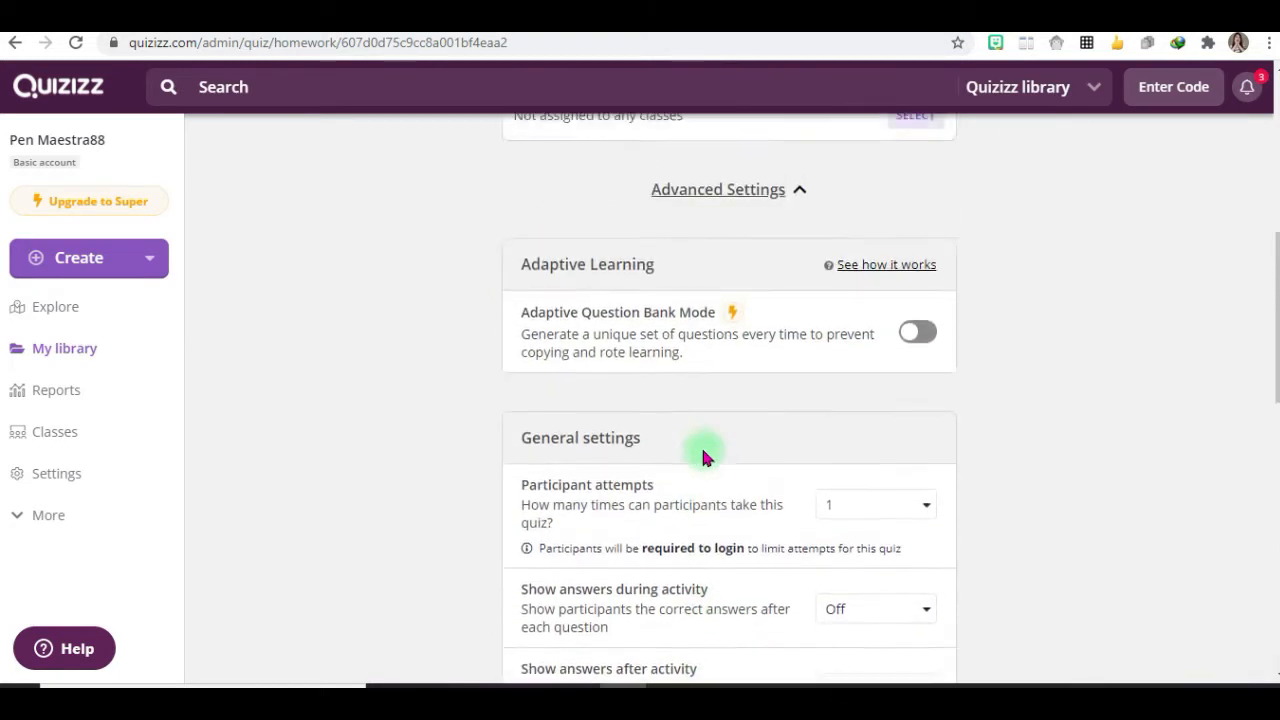
pyautogui.scroll(-3)
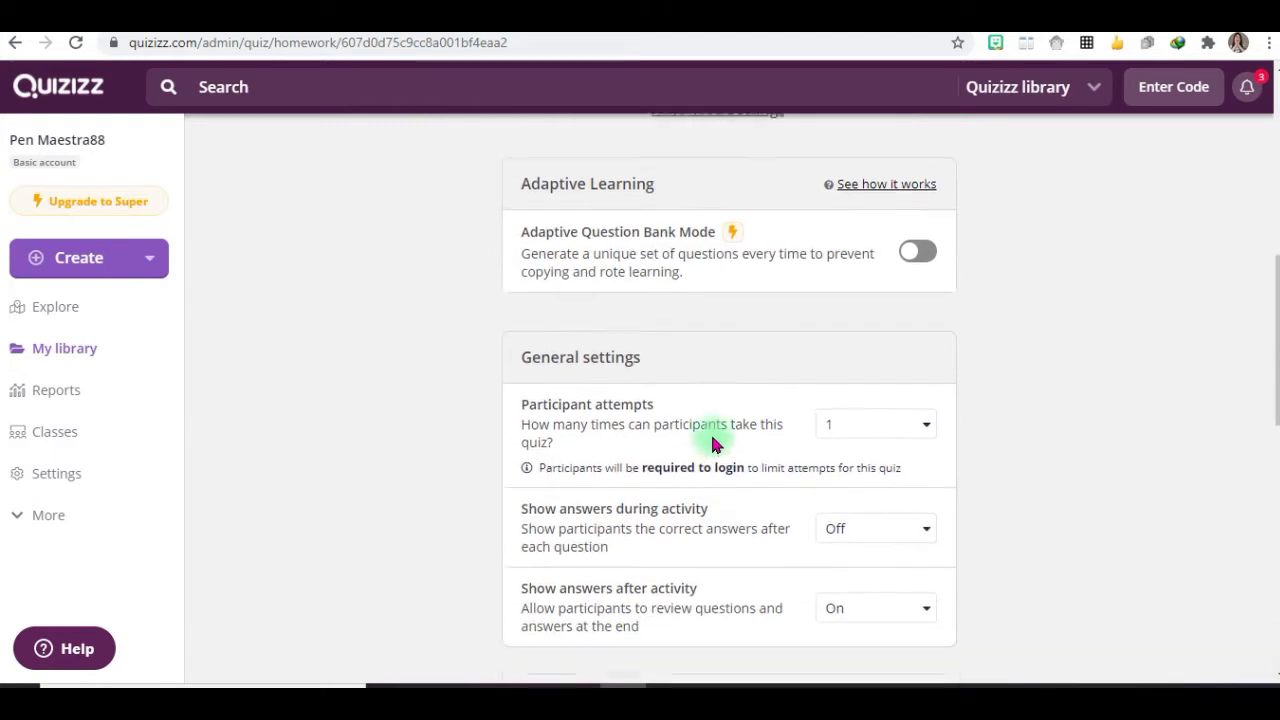
pyautogui.scroll(-3)
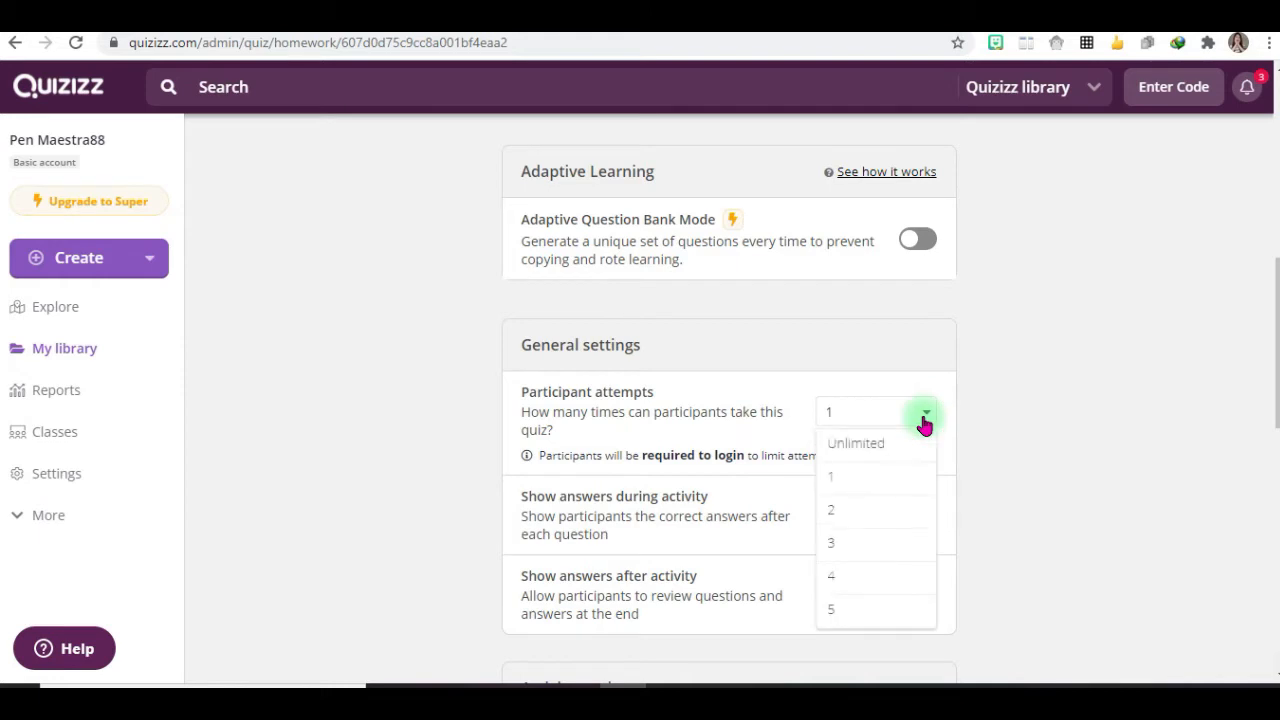
pyautogui.moveTo(856, 476)
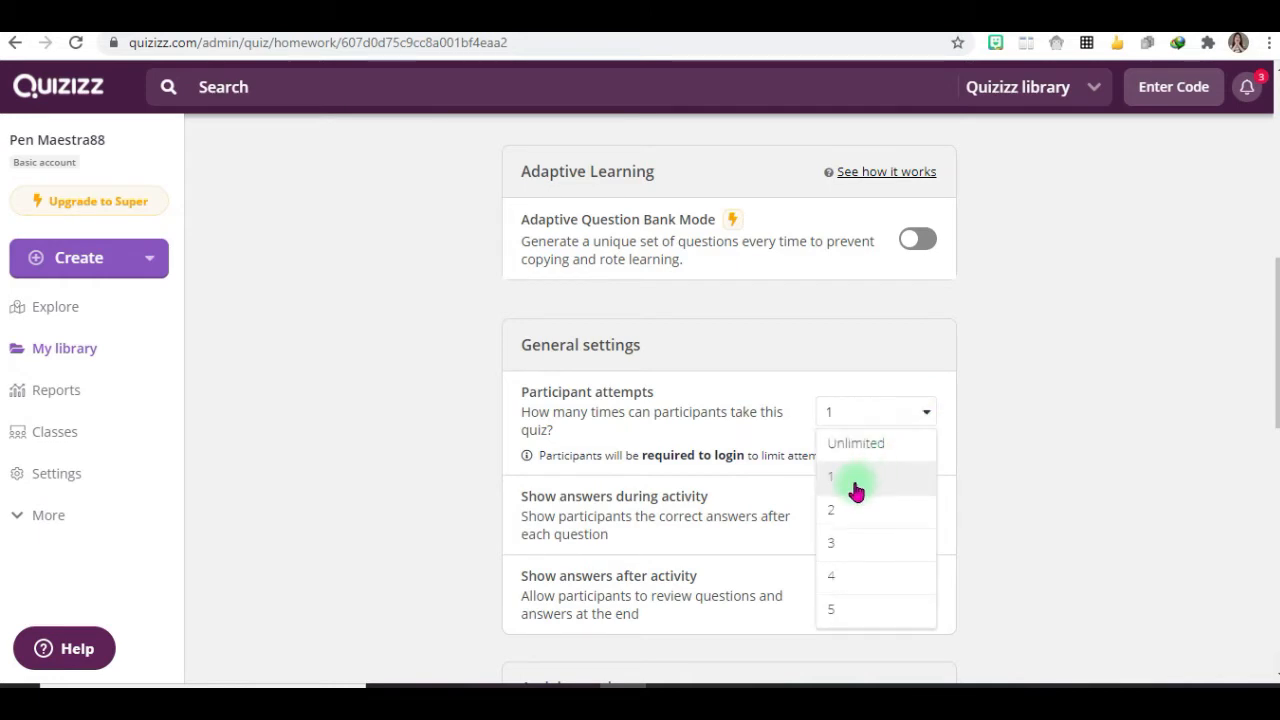
pyautogui.click(832, 476)
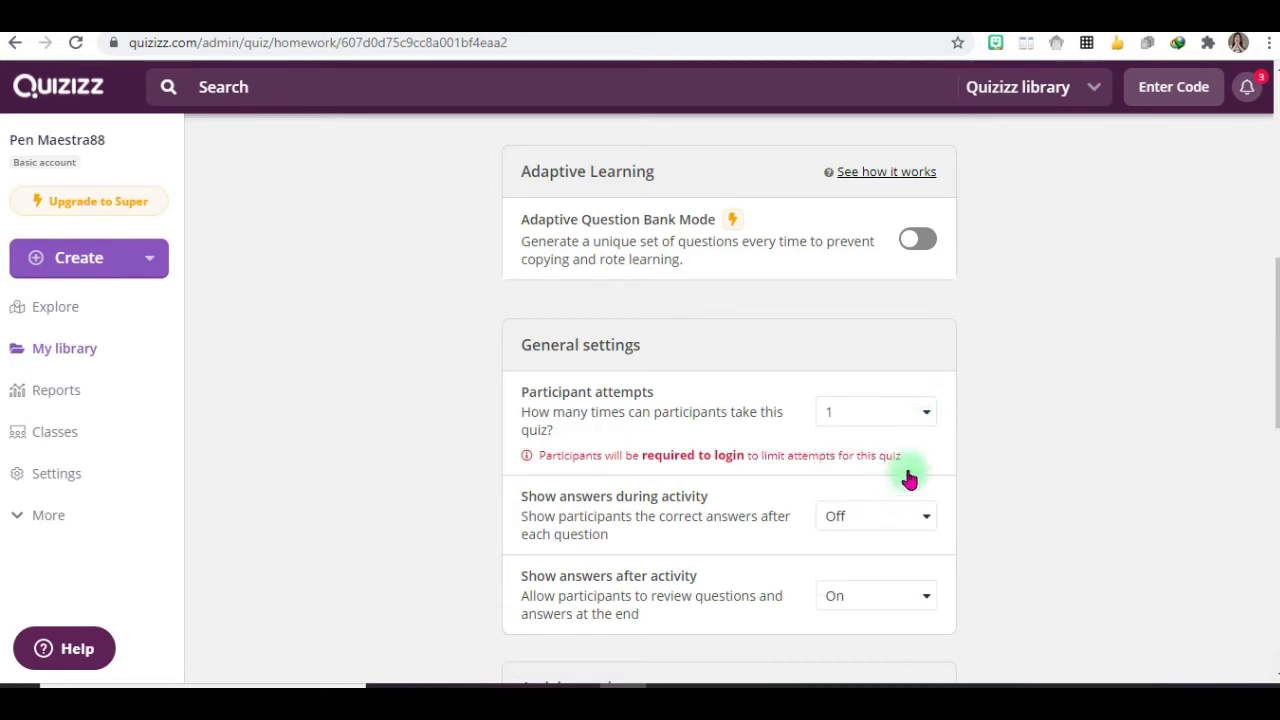
# Change a further activity toggle lower in the Advanced Settings.
pyautogui.scroll(-3)
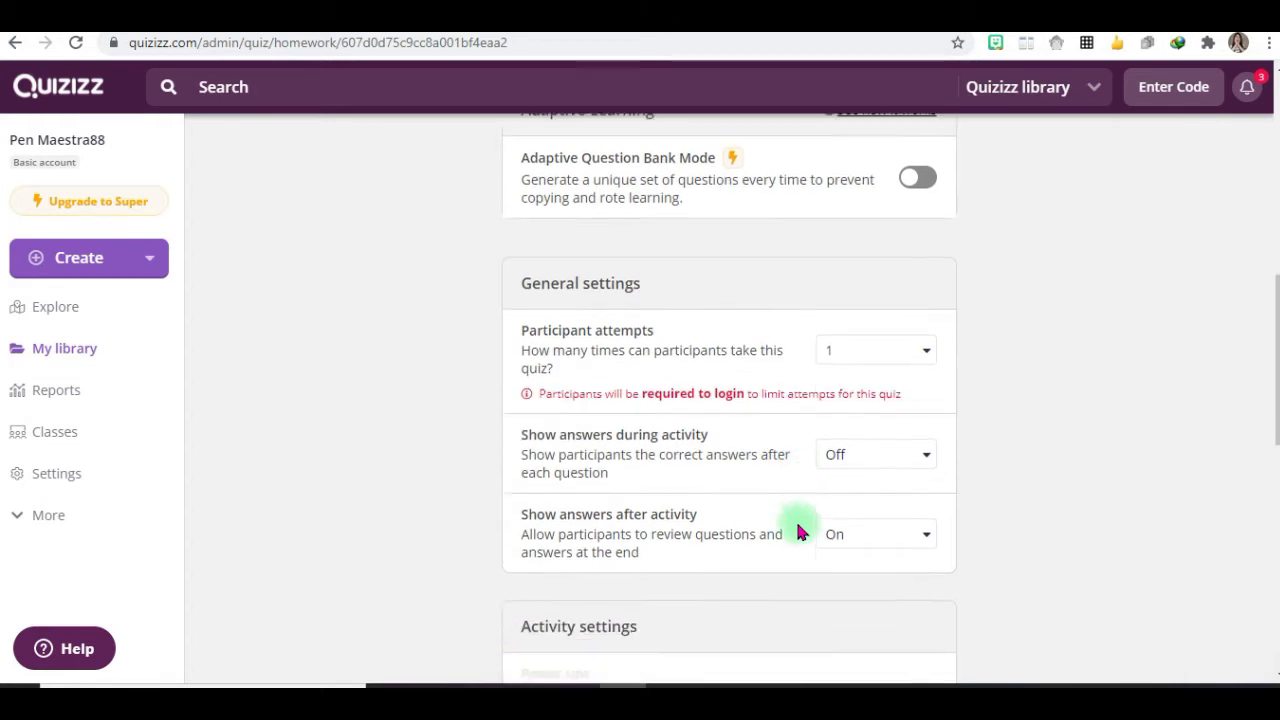
pyautogui.scroll(-3)
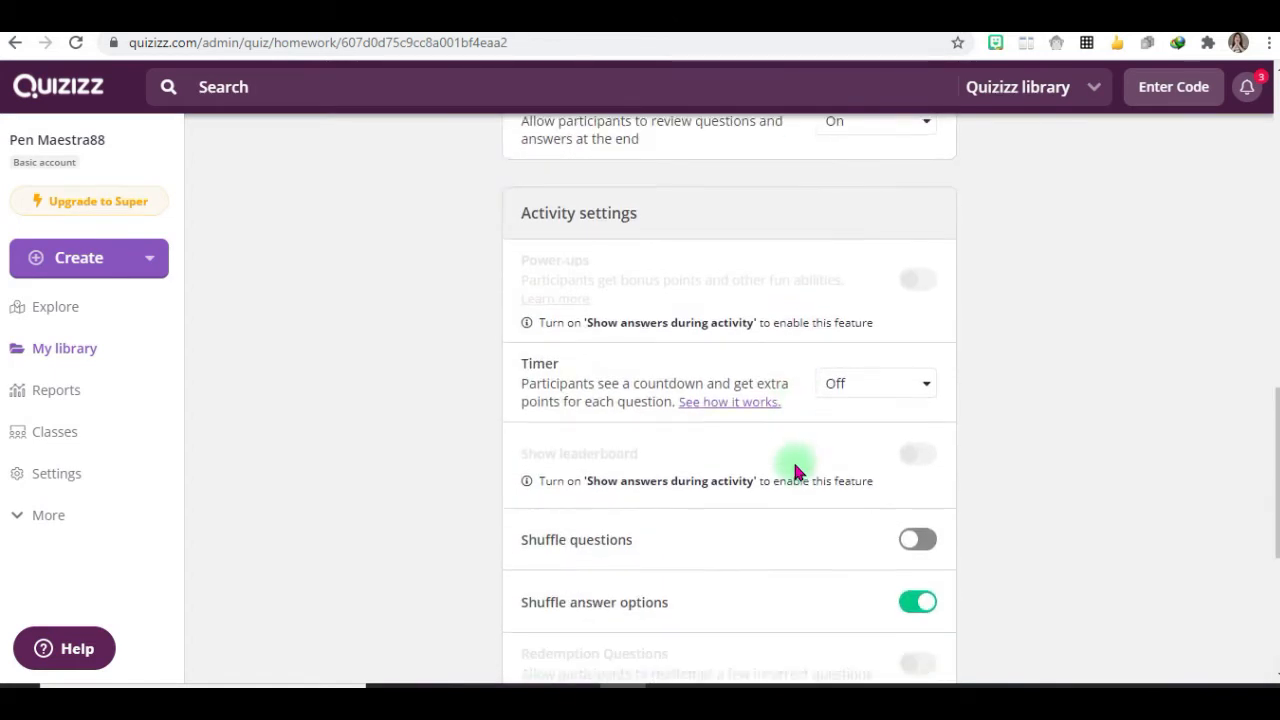
pyautogui.scroll(-3)
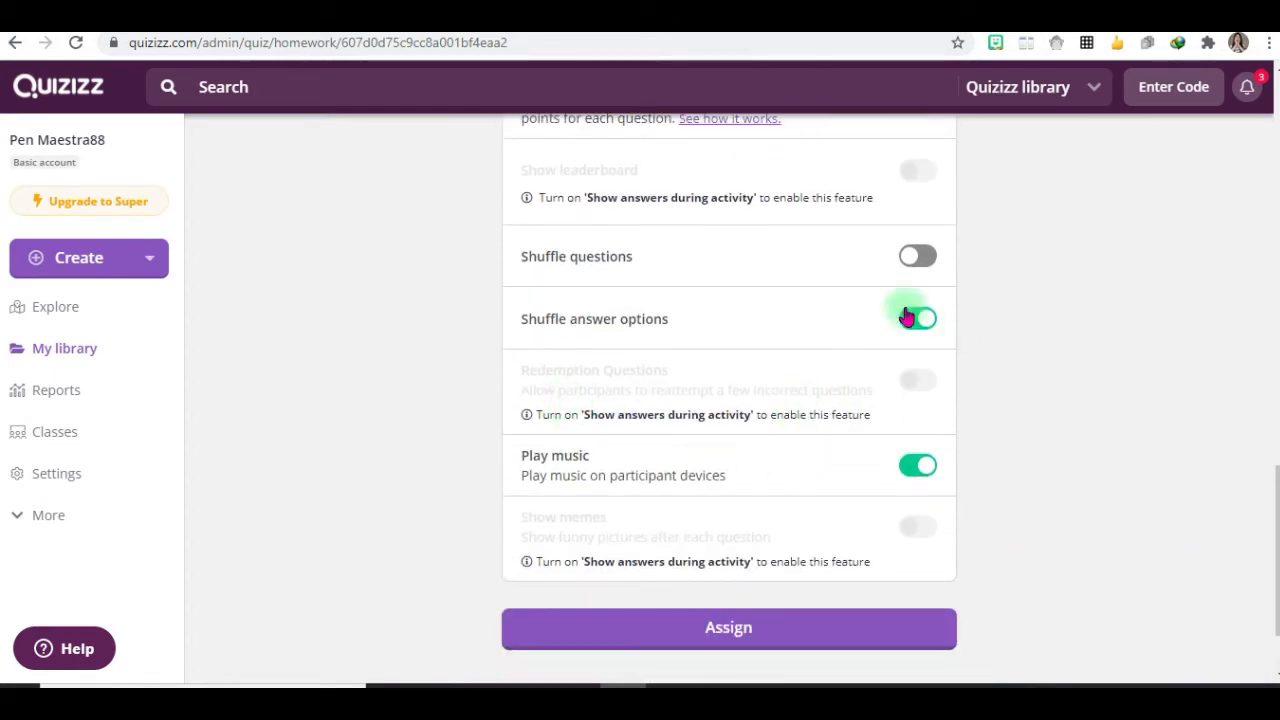
pyautogui.click(916, 318)
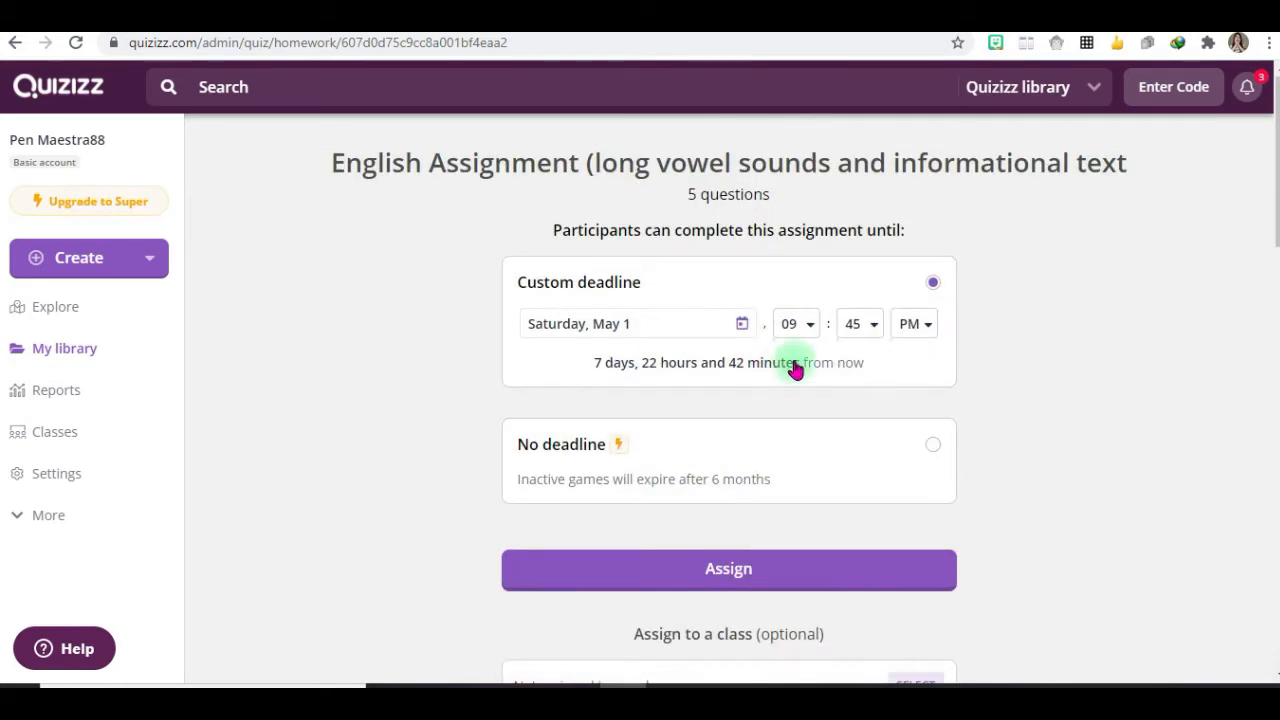
pyautogui.scroll(-3)
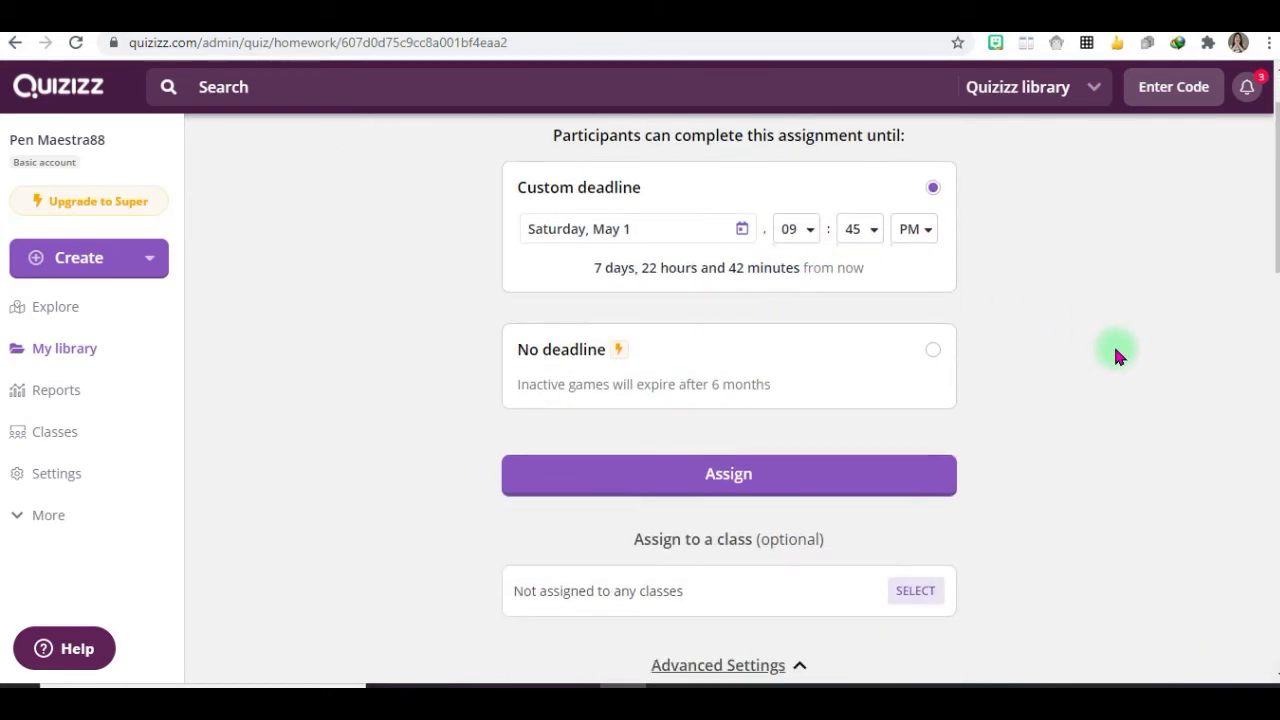
pyautogui.click(728, 474)
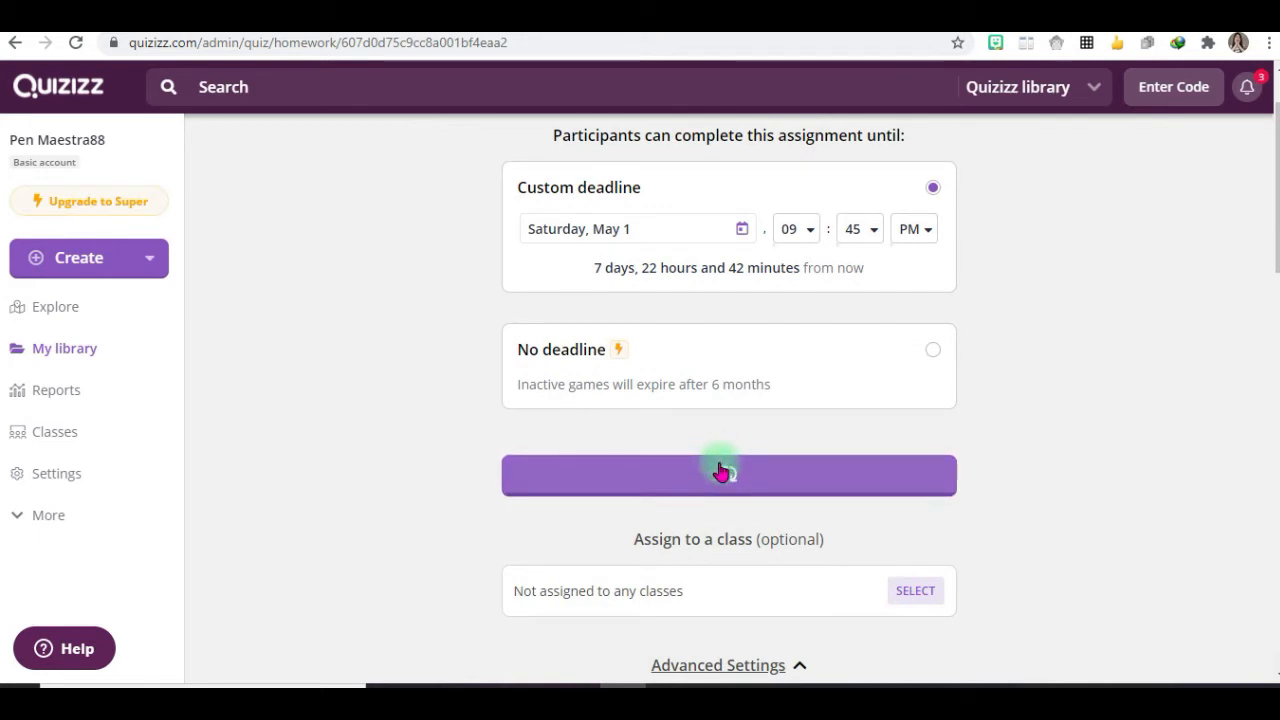
pyautogui.click(728, 476)
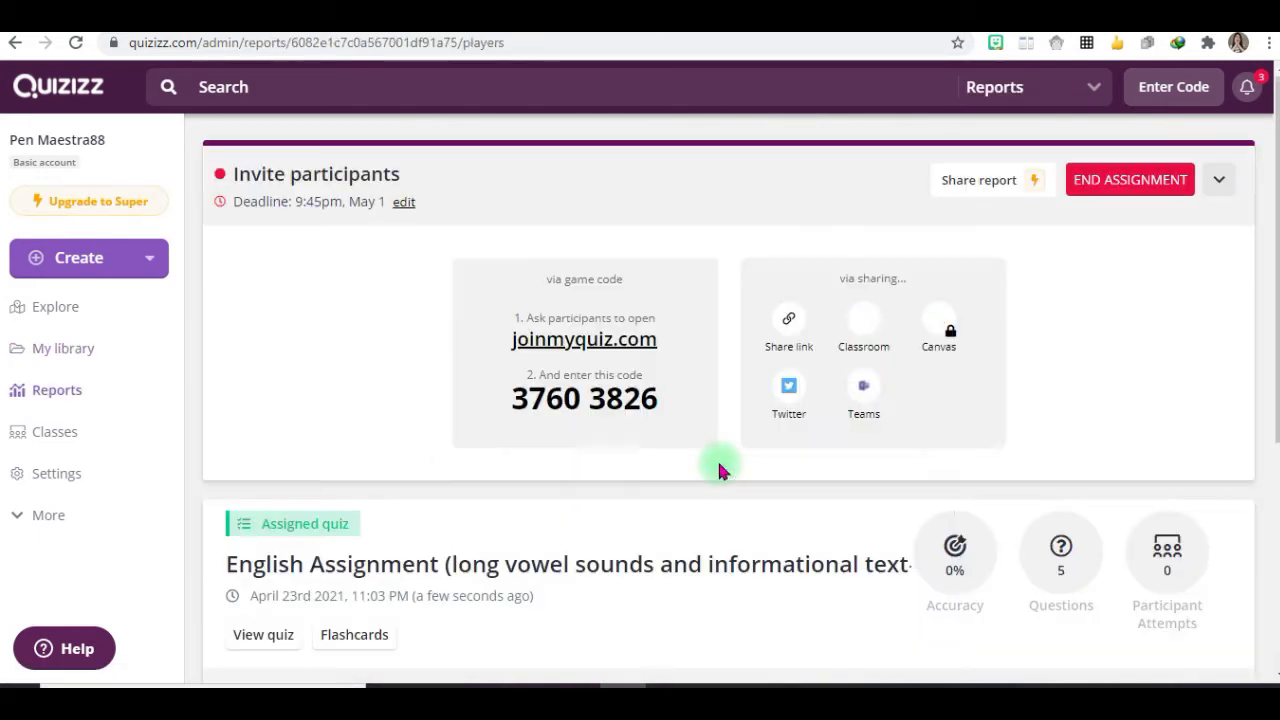
pyautogui.scroll(-3)
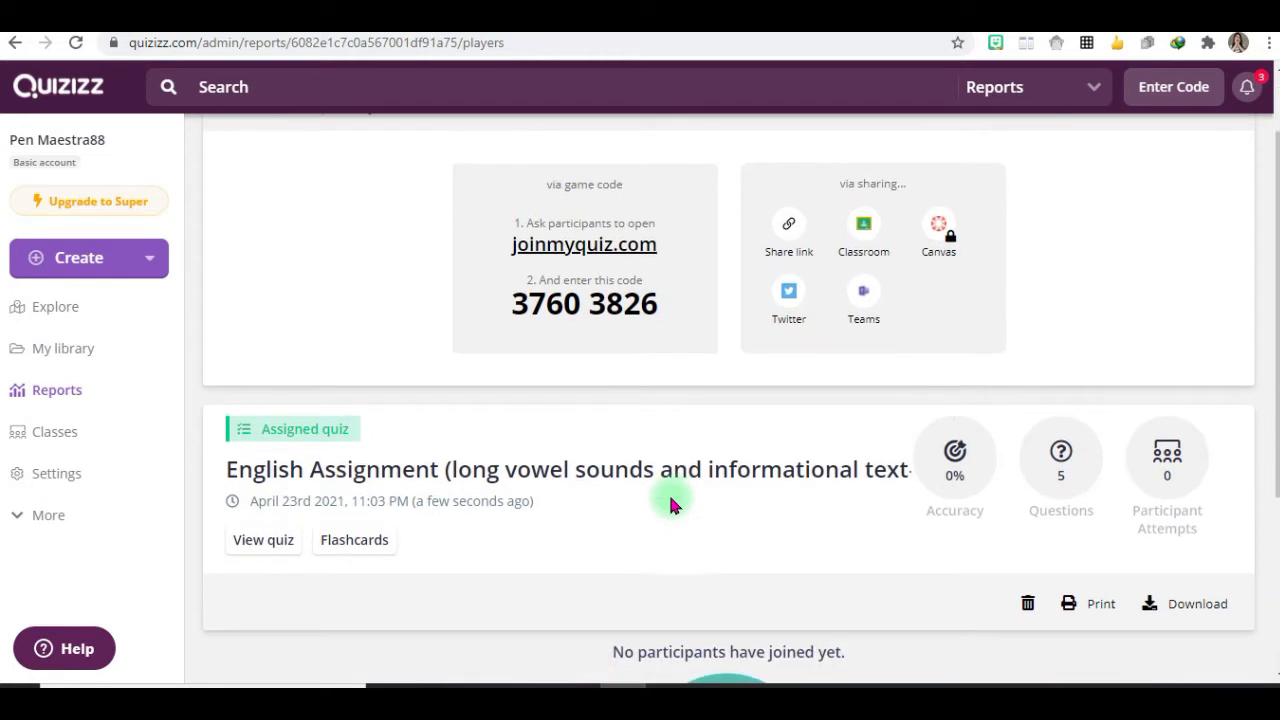
pyautogui.moveTo(688, 498)
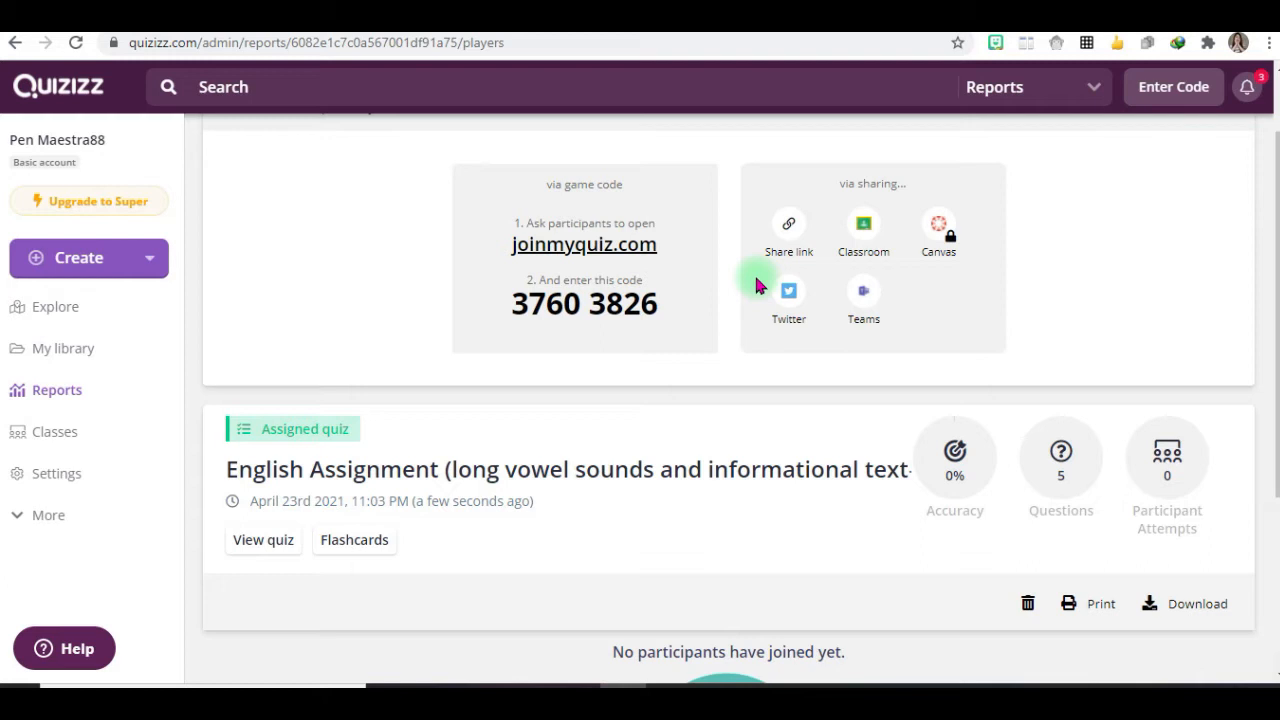
pyautogui.moveTo(560, 350)
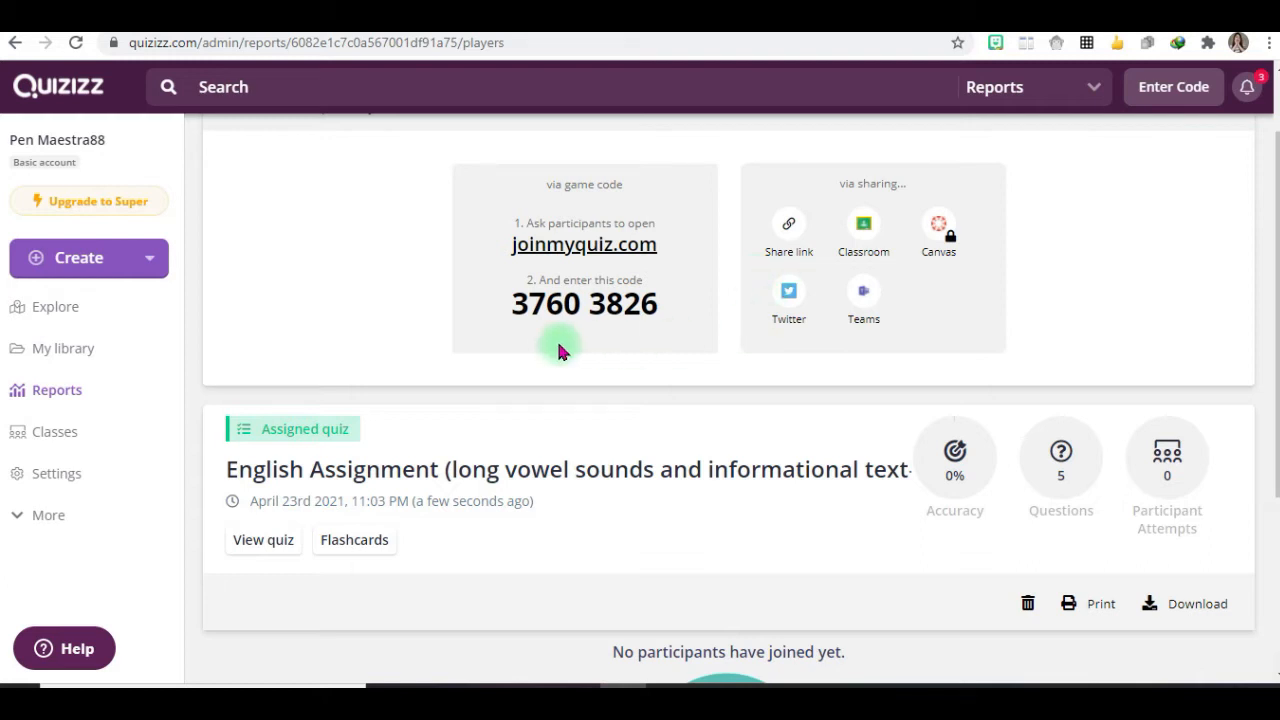
pyautogui.moveTo(568, 332)
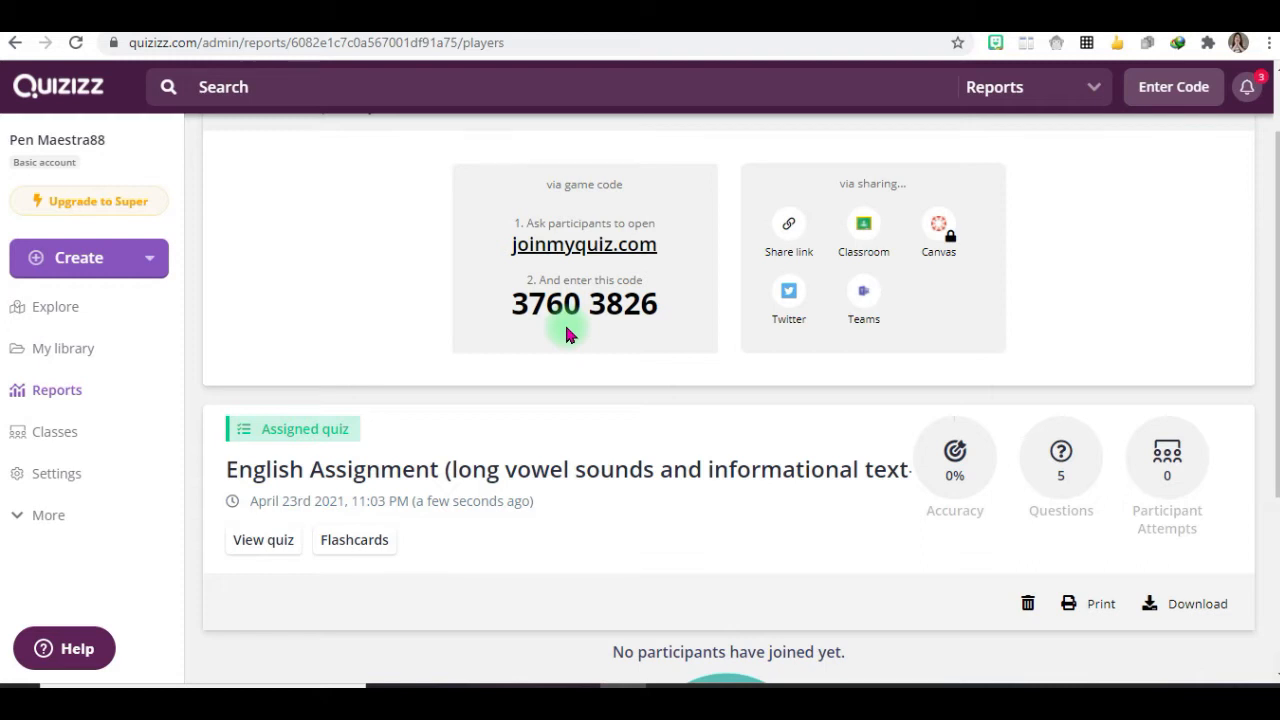
pyautogui.moveTo(556, 352)
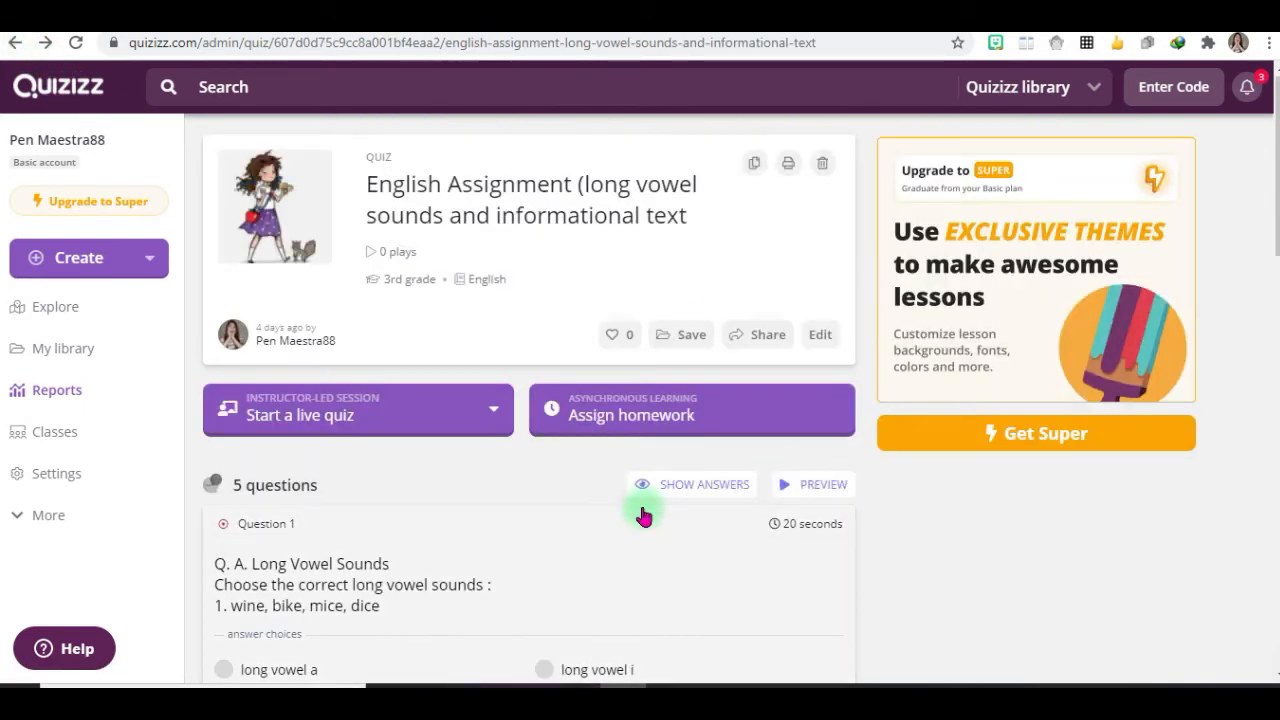
pyautogui.moveTo(620, 538)
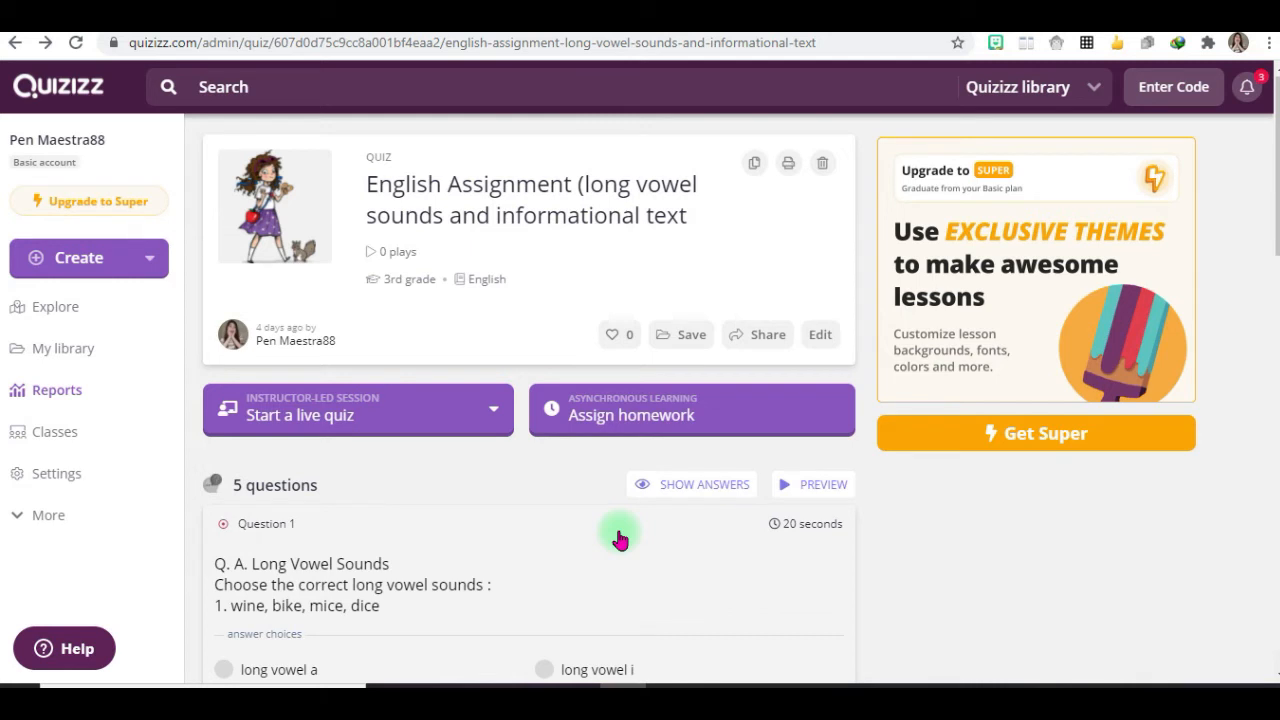
pyautogui.moveTo(608, 538)
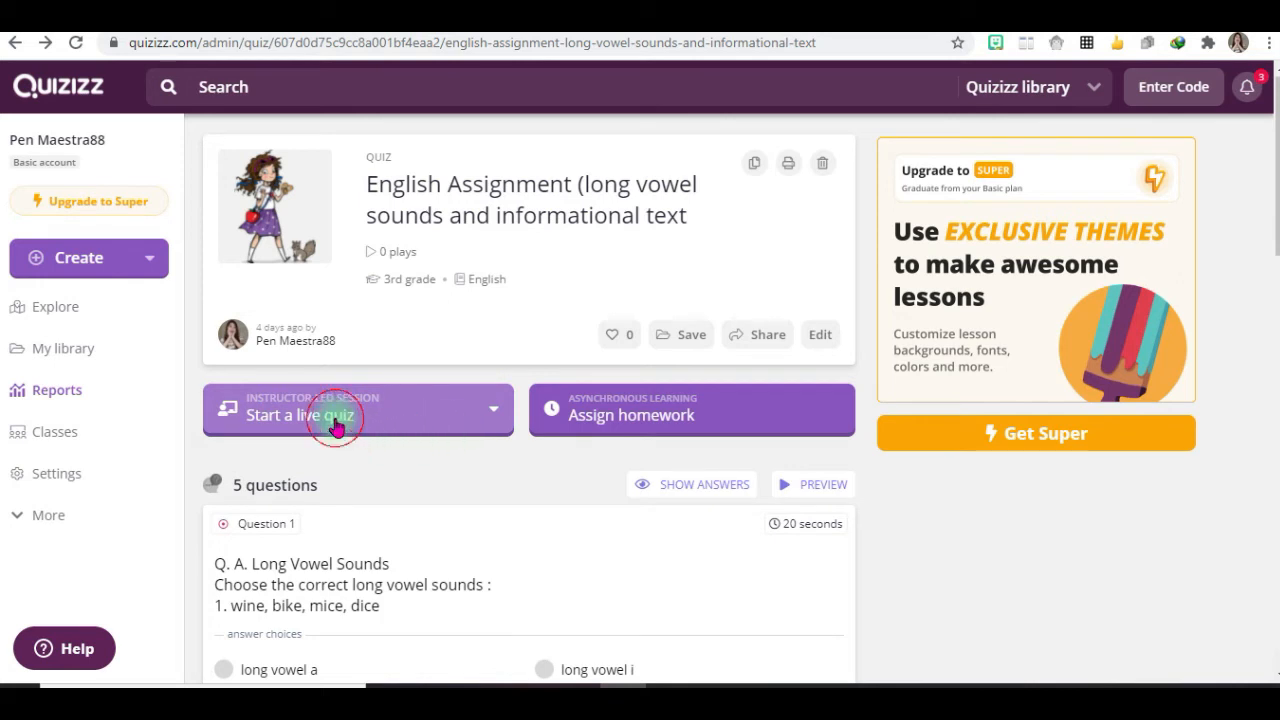
# From the live quiz options, choose a Classic session for the English quiz.
pyautogui.click(356, 414)
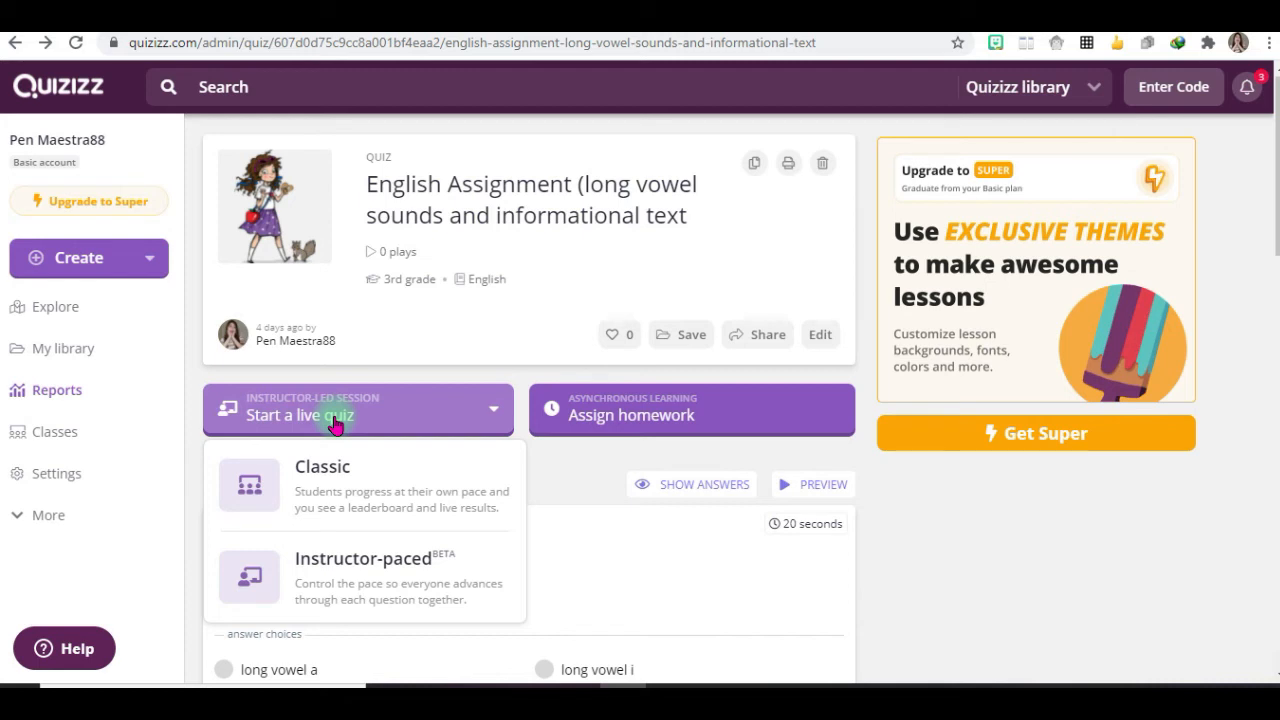
pyautogui.click(356, 408)
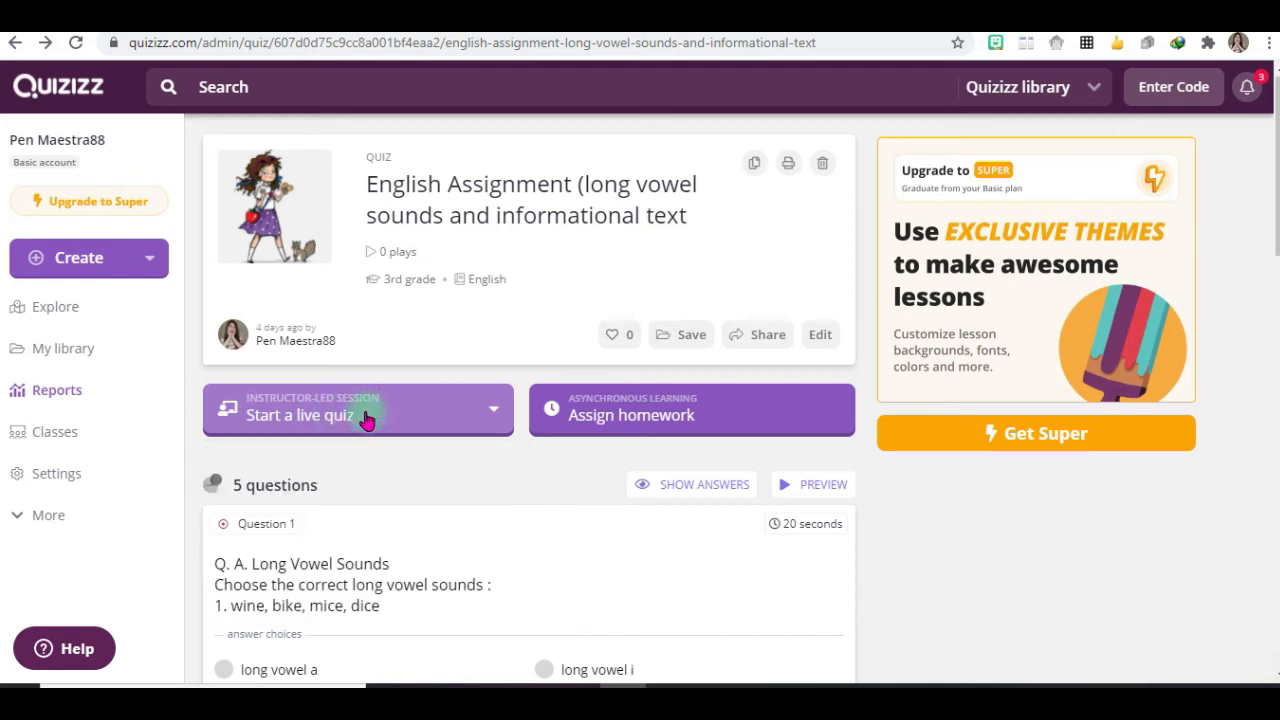
pyautogui.scroll(-3)
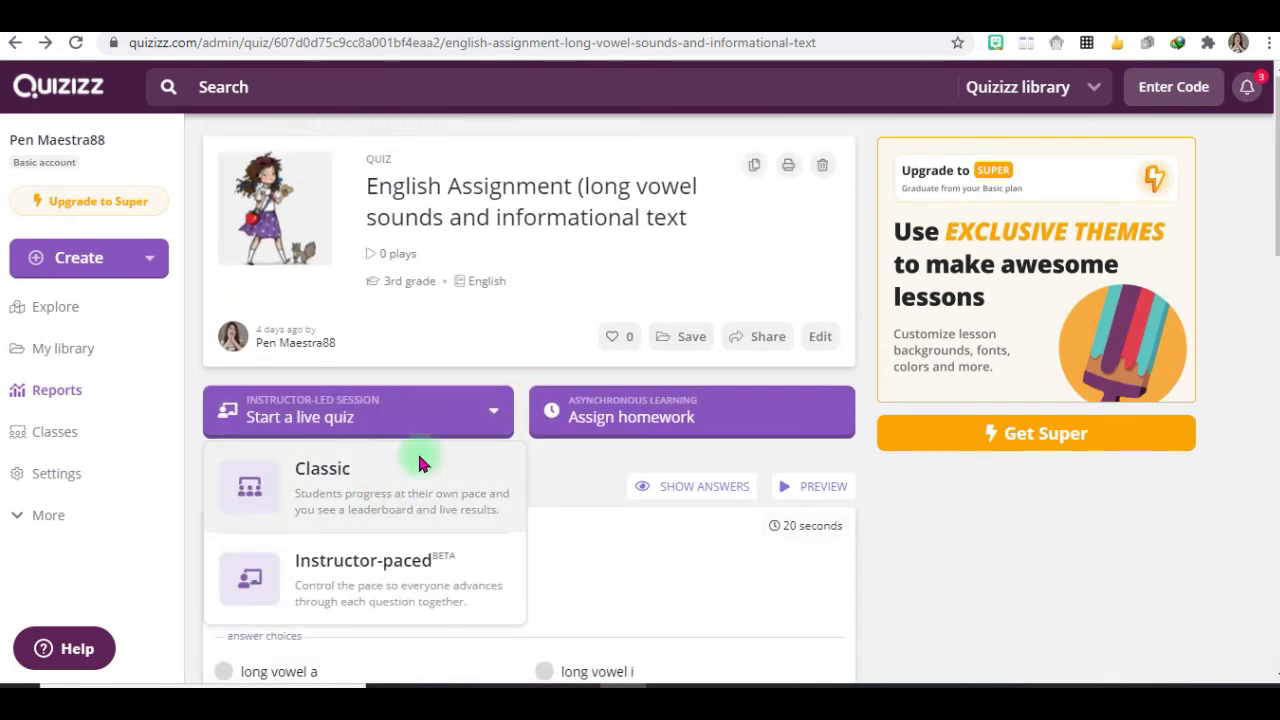
pyautogui.click(322, 468)
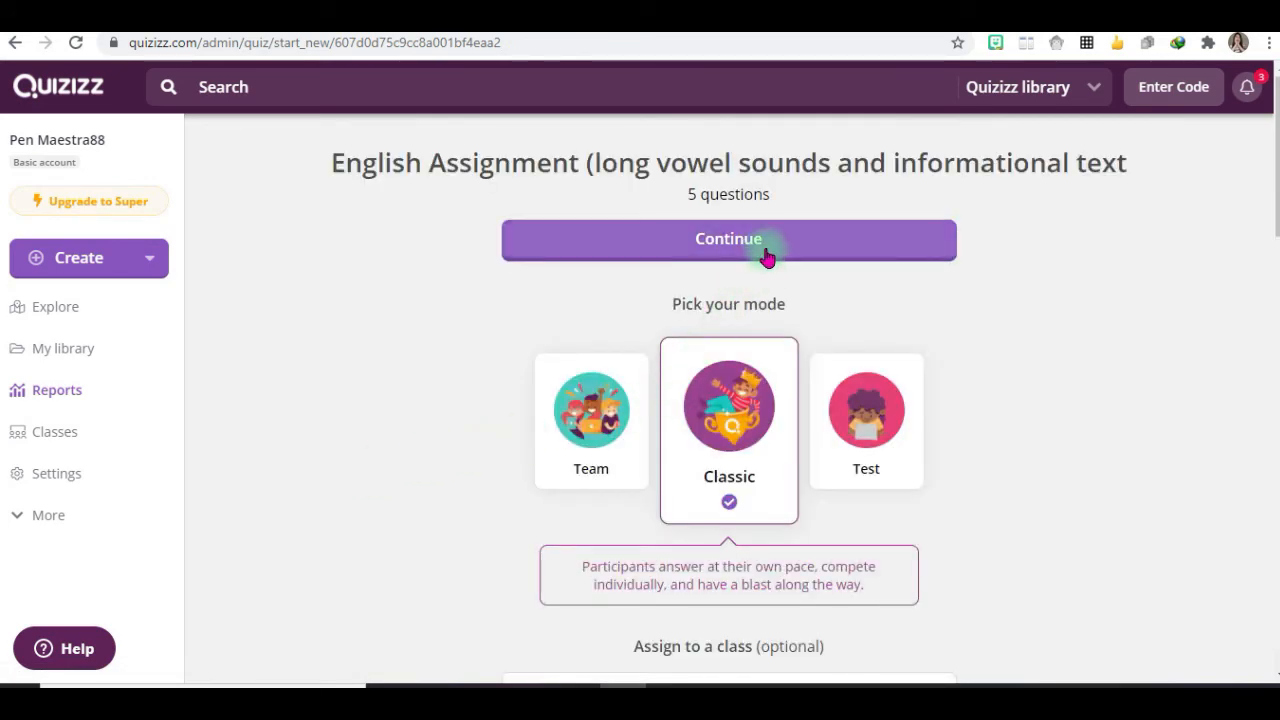
# Continue to launch the Classic live game, showing join code 634714.
pyautogui.scroll(-3)
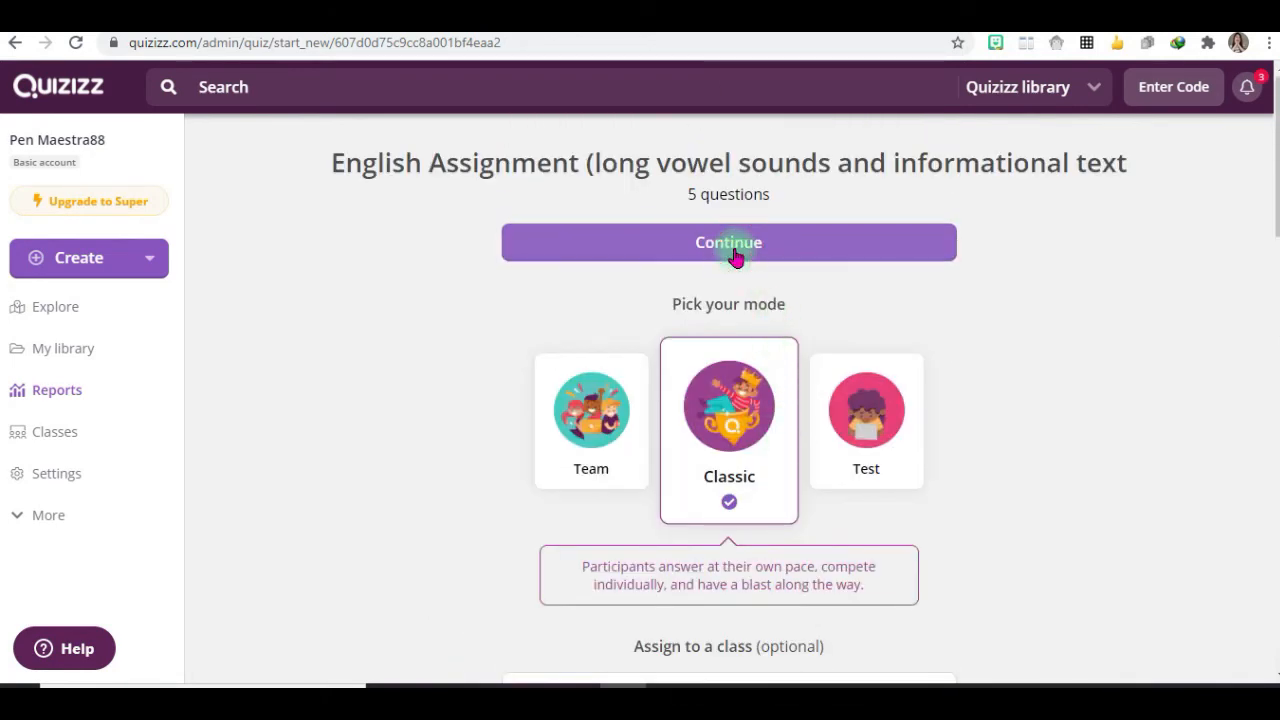
pyautogui.click(728, 242)
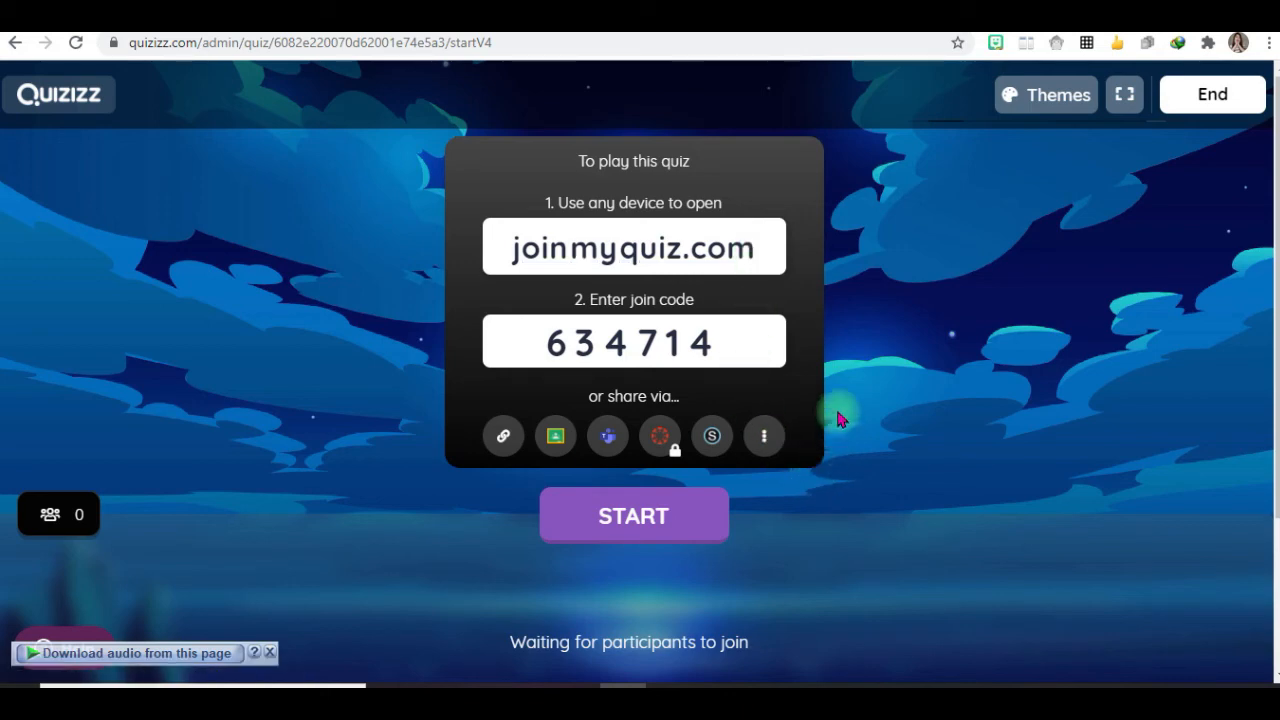
pyautogui.moveTo(838, 322)
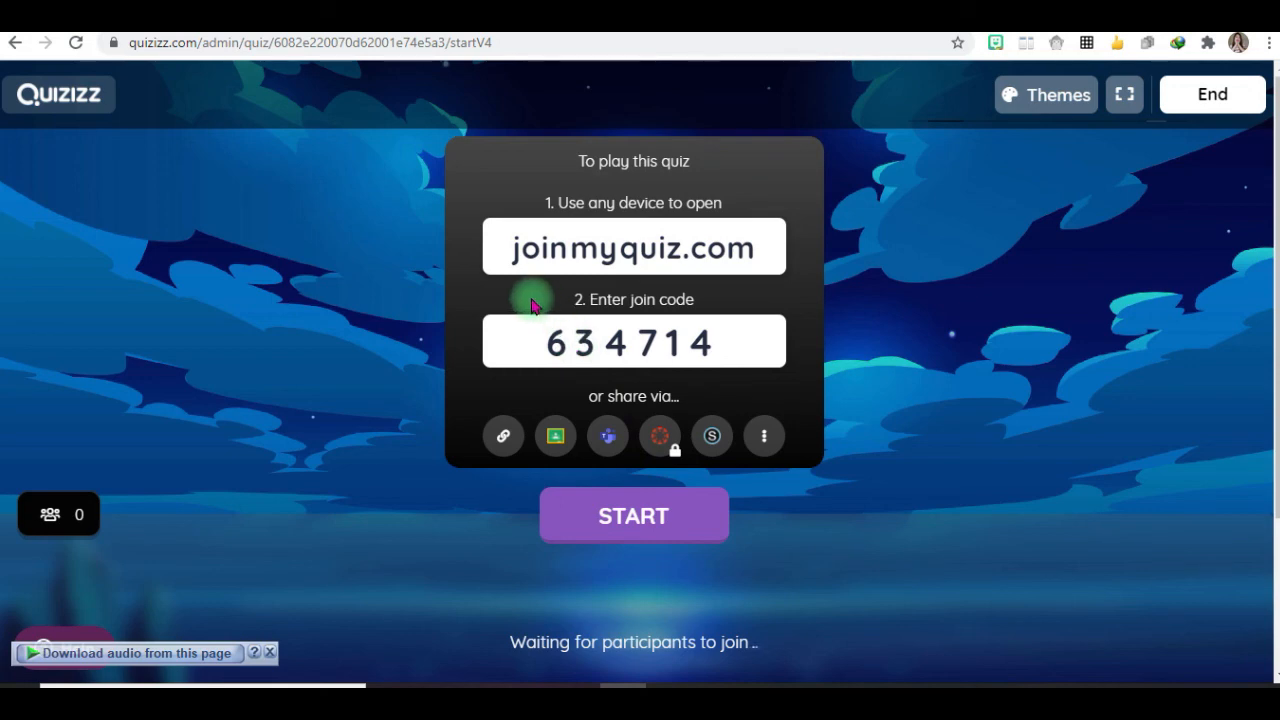
pyautogui.moveTo(904, 342)
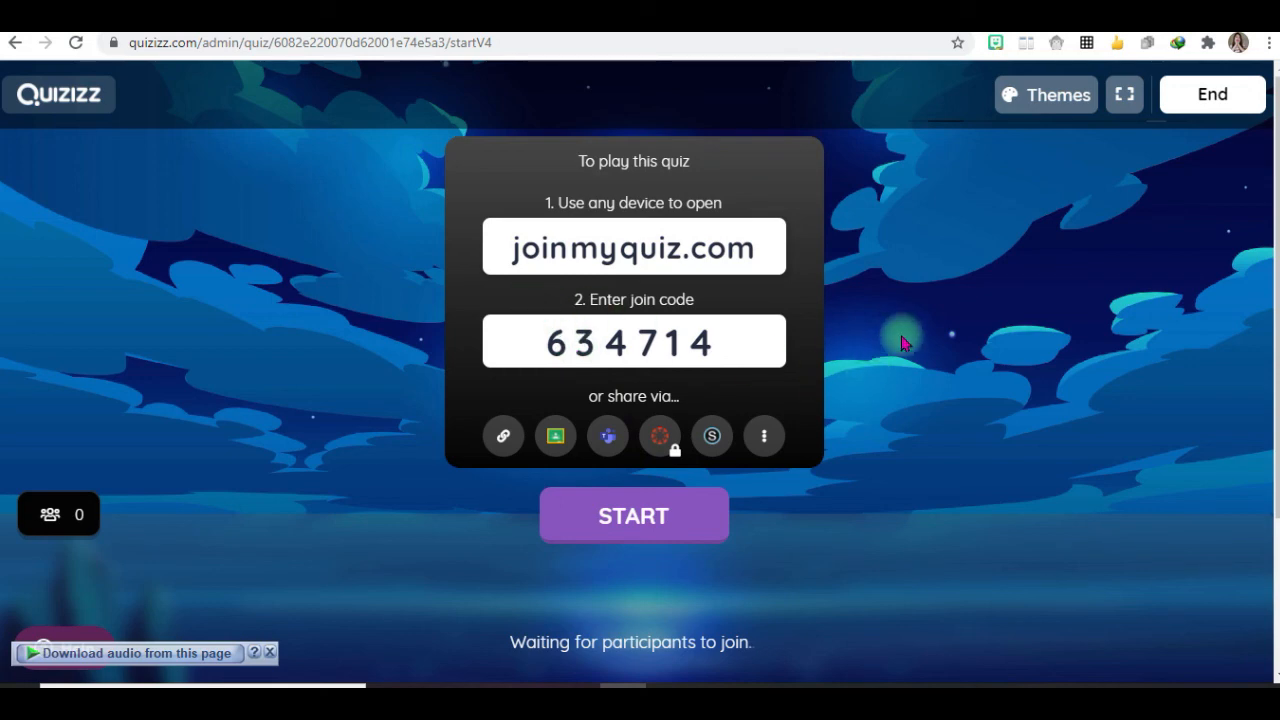